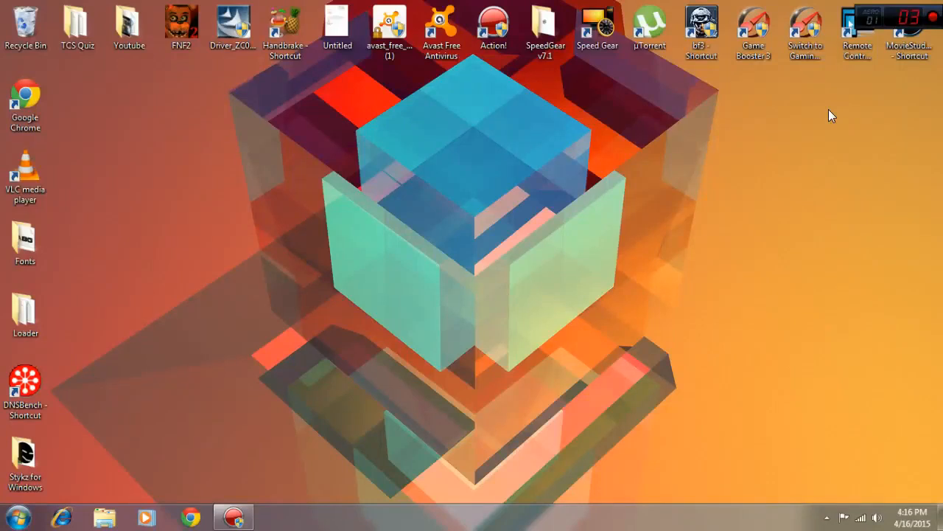
mouse_move(825, 110)
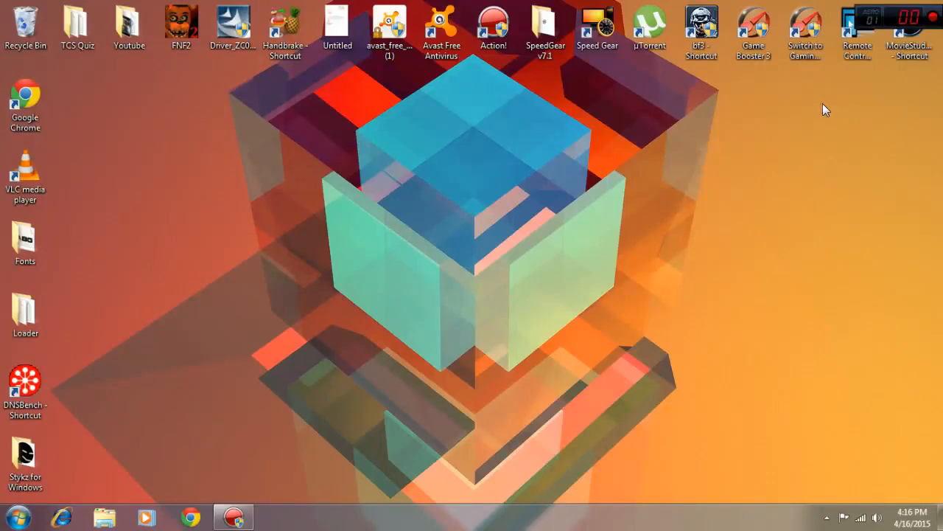
mouse_move(751, 148)
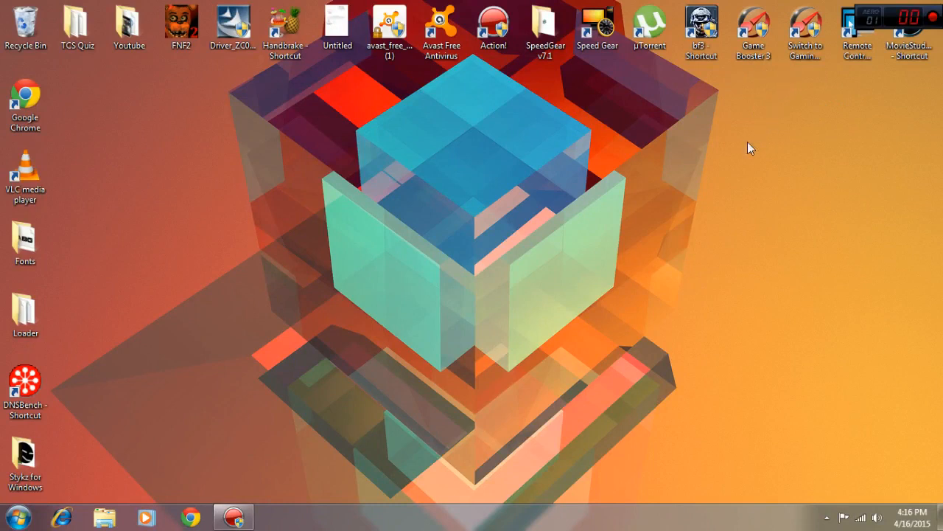
mouse_move(653, 275)
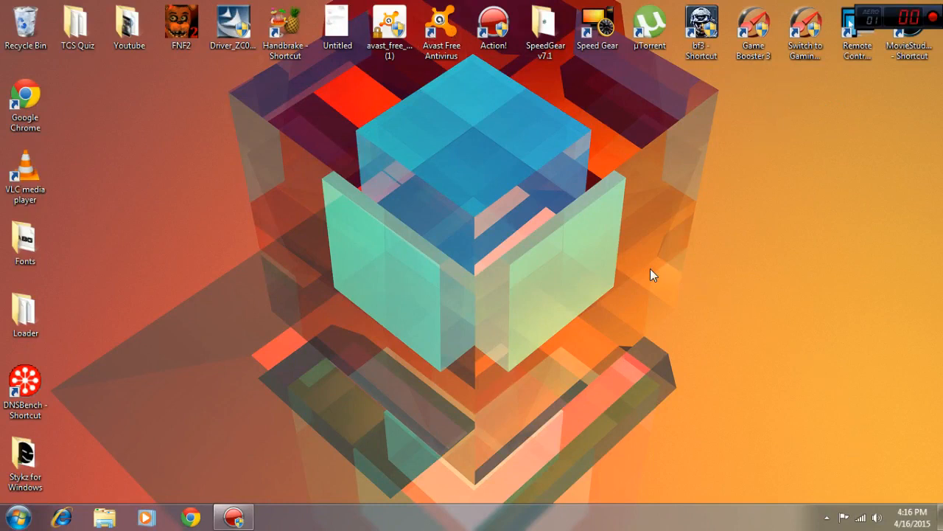
mouse_move(403, 284)
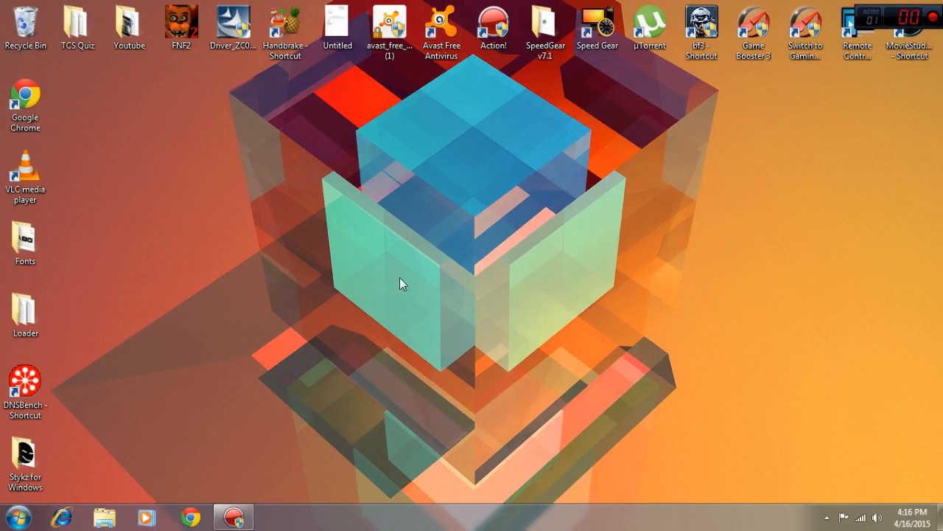
mouse_move(524, 265)
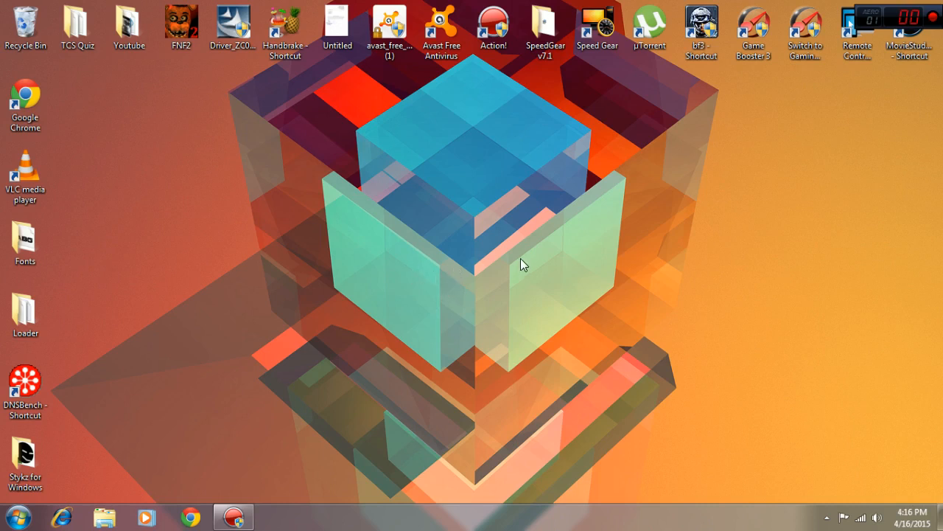
mouse_move(934, 187)
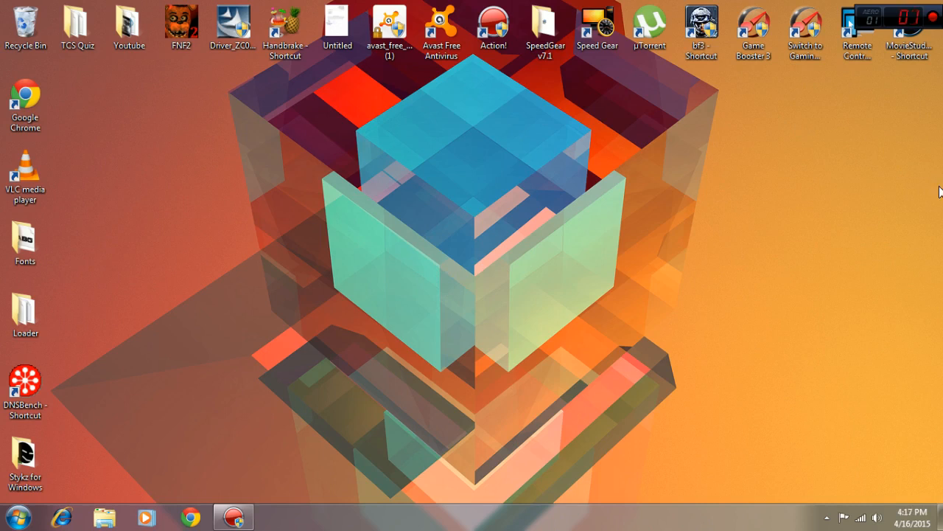
mouse_move(745, 256)
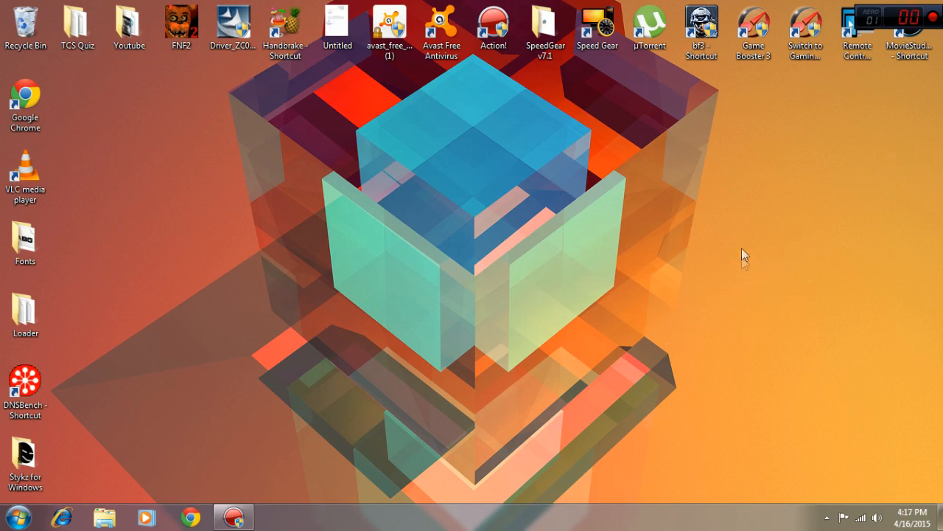
mouse_move(315, 294)
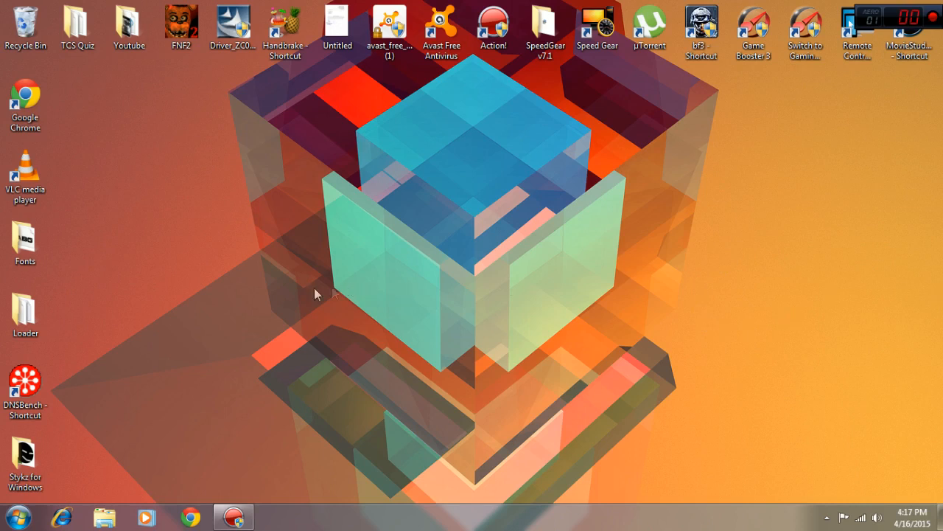
mouse_move(645, 345)
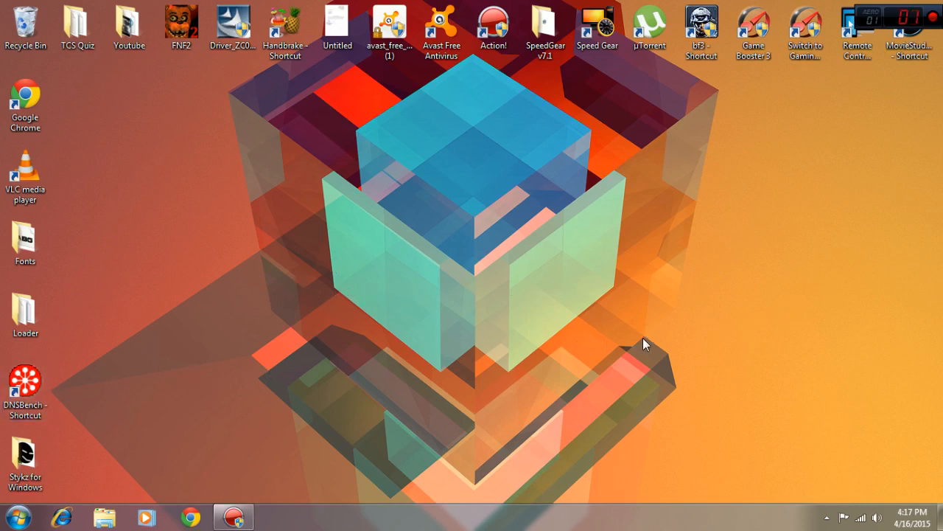
mouse_move(645, 339)
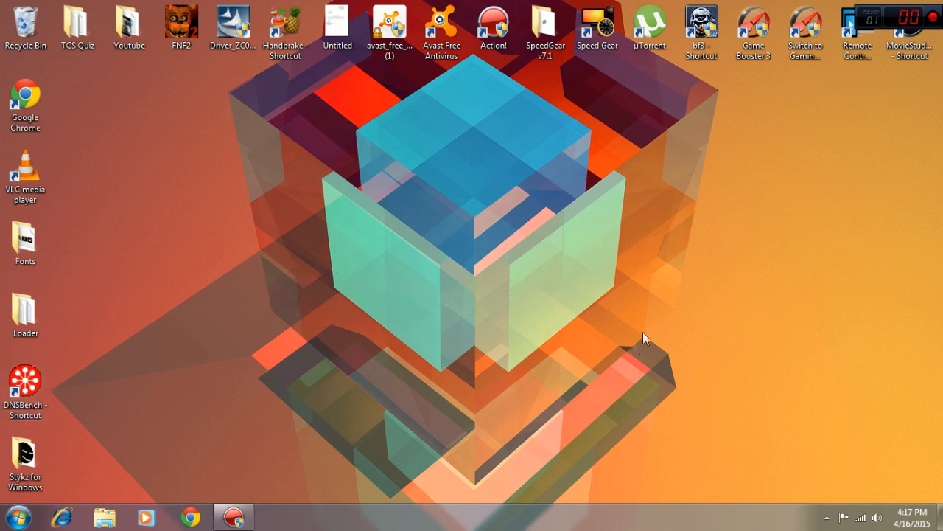
mouse_move(940, 505)
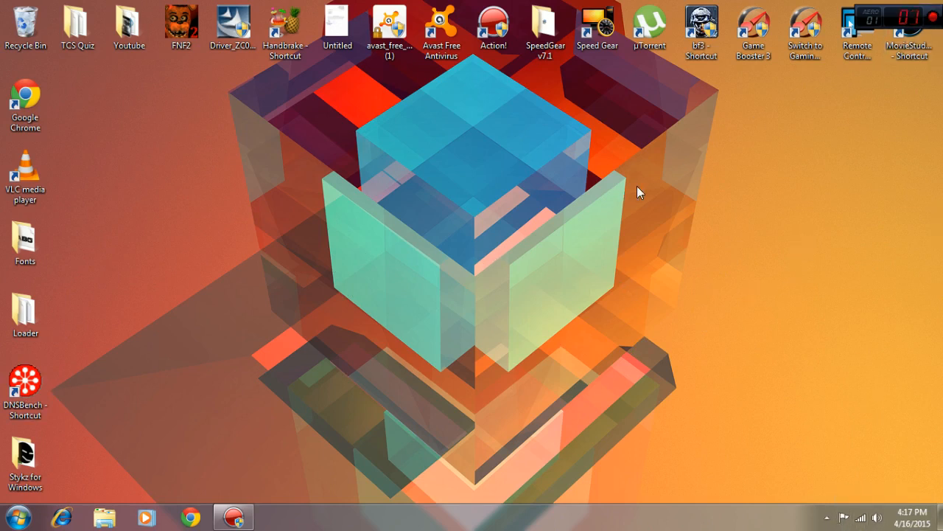
Step: Search the Start menu for 'run' and launch the Run dialog
left_click(11, 516)
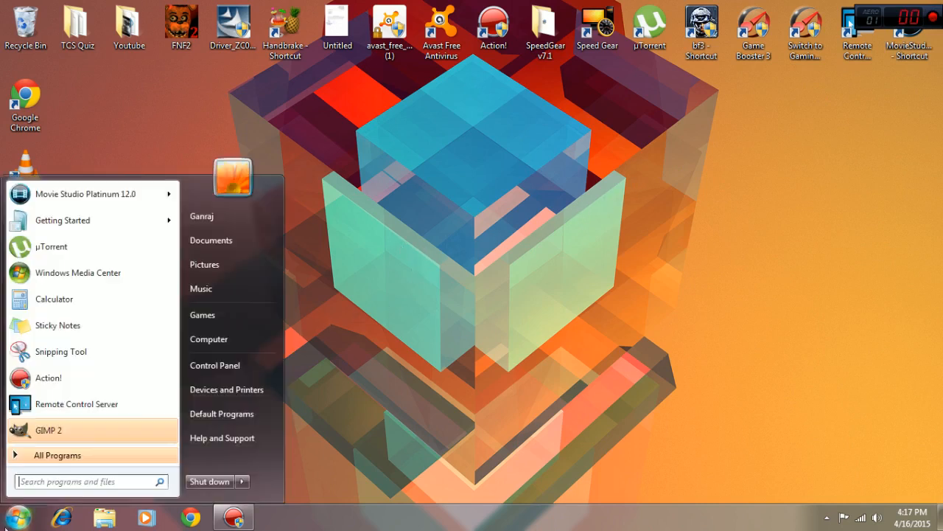
left_click(89, 482)
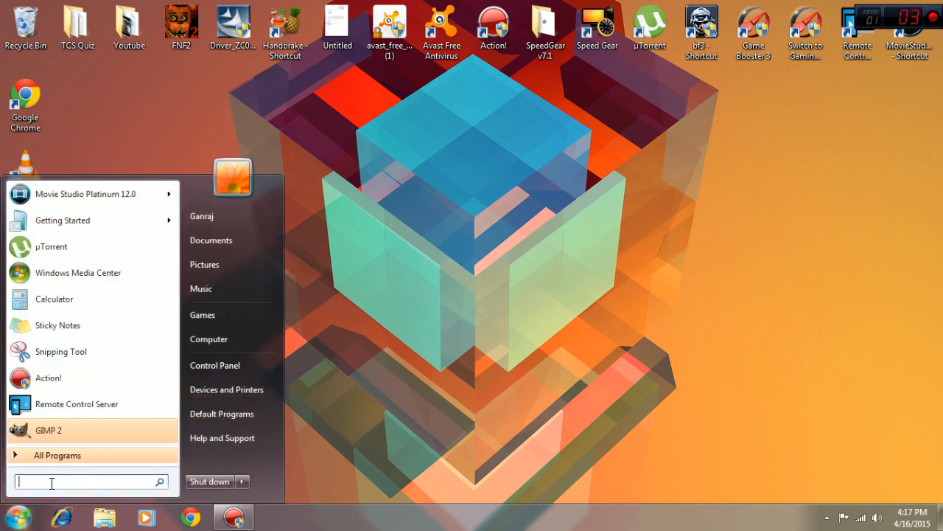
type("run")
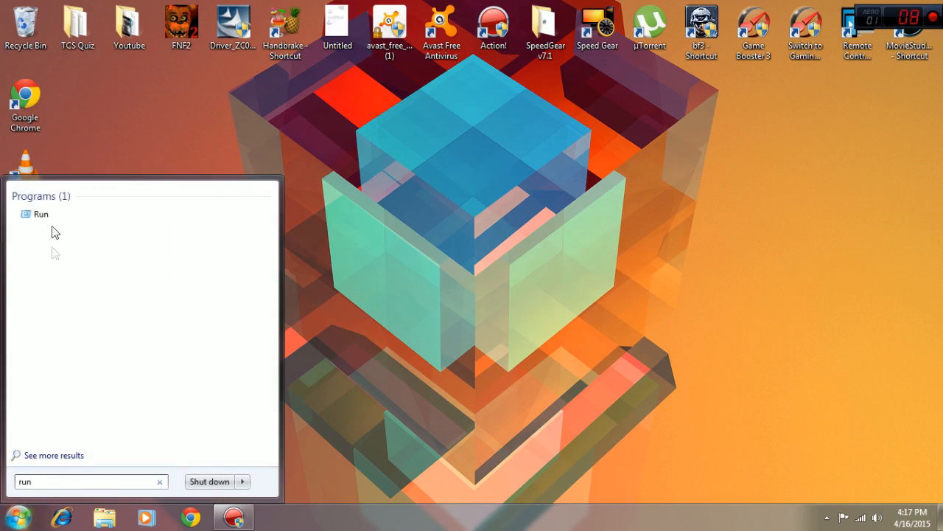
left_click(41, 214)
type("%temp%")
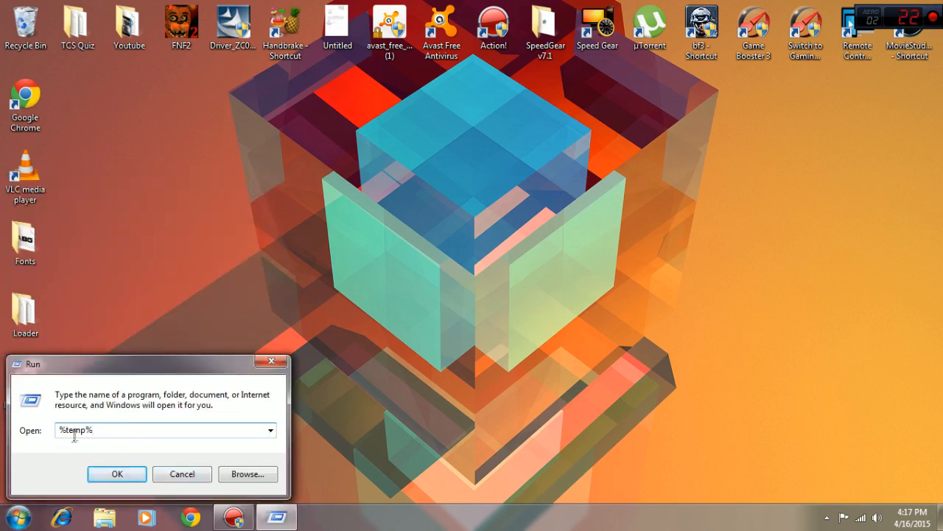
mouse_move(112, 469)
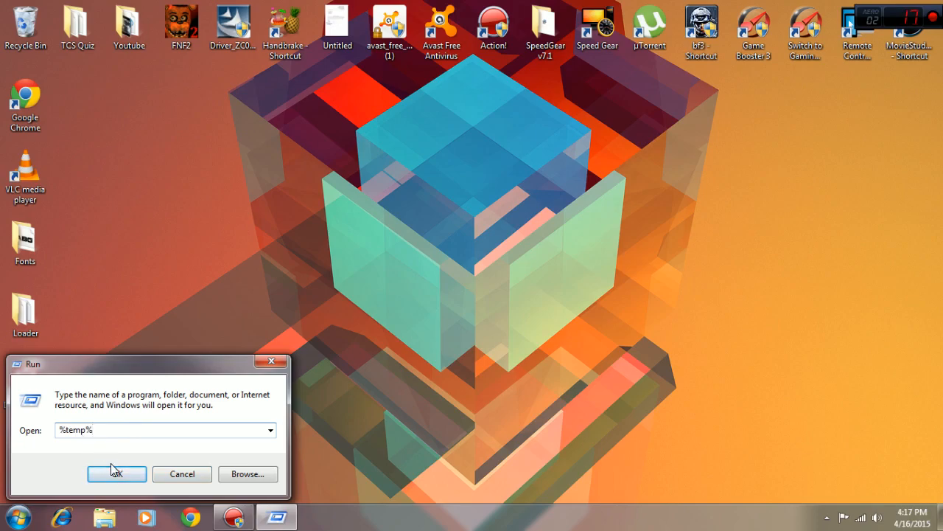
Step: Open %temp% and delete all its items, skipping the in-use NVIDIA Corporation folder
left_click(117, 474)
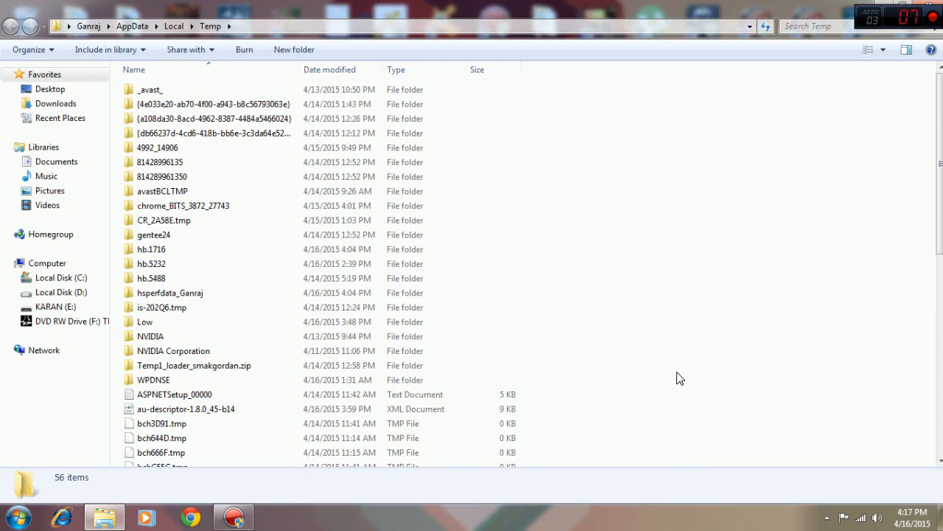
mouse_move(636, 280)
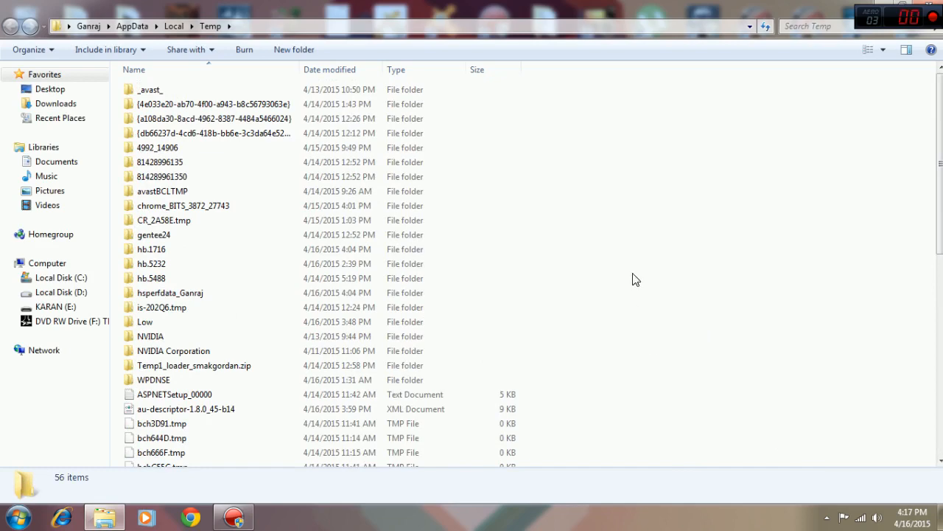
mouse_move(671, 152)
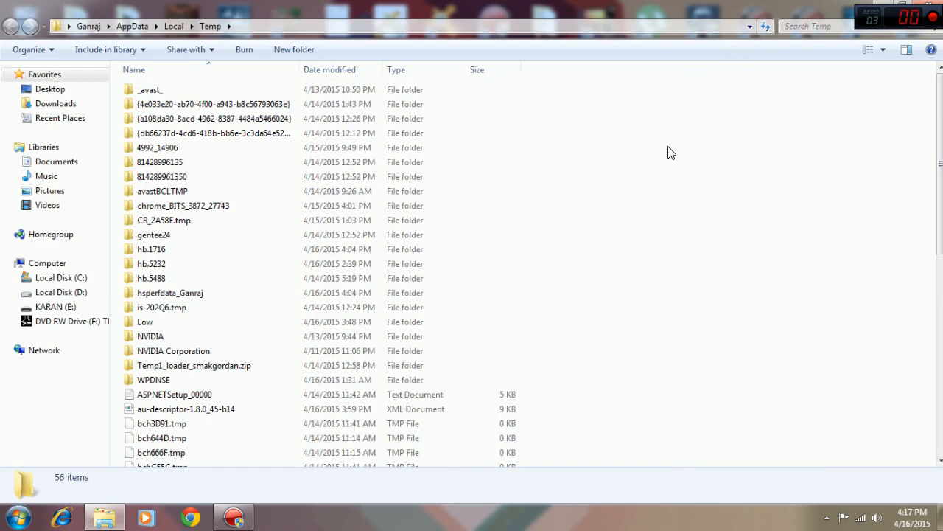
key("Delete")
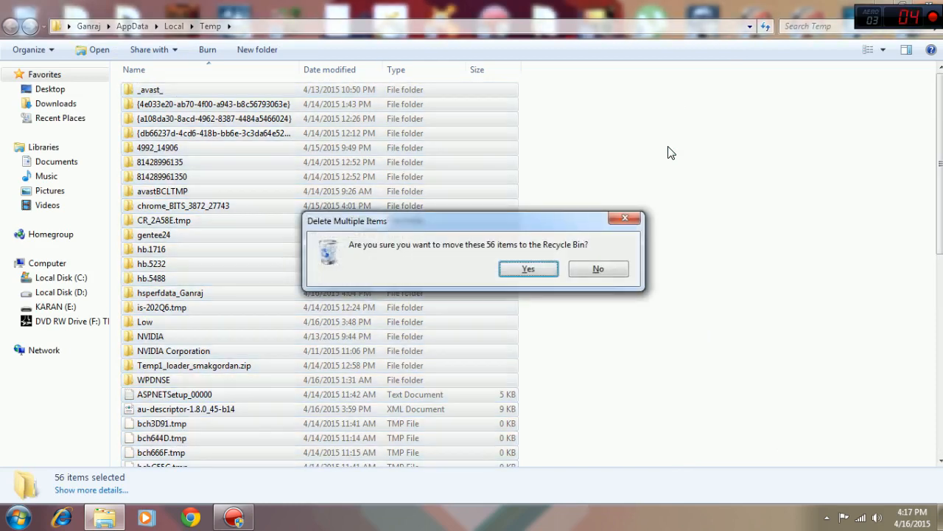
left_click(528, 268)
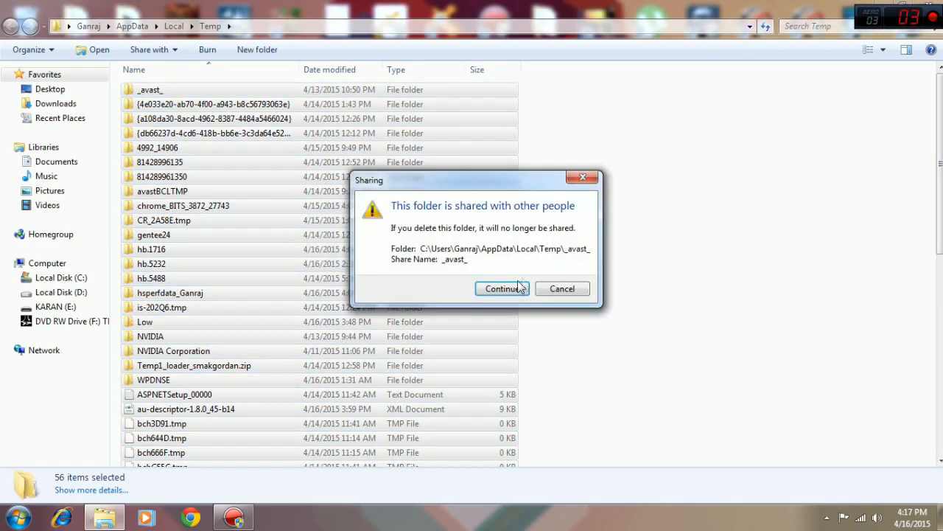
mouse_move(498, 316)
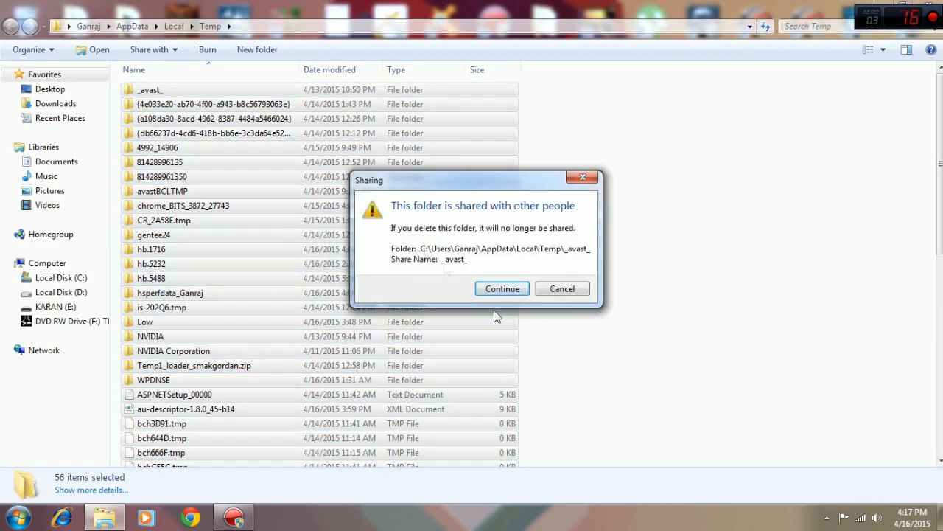
left_click(502, 289)
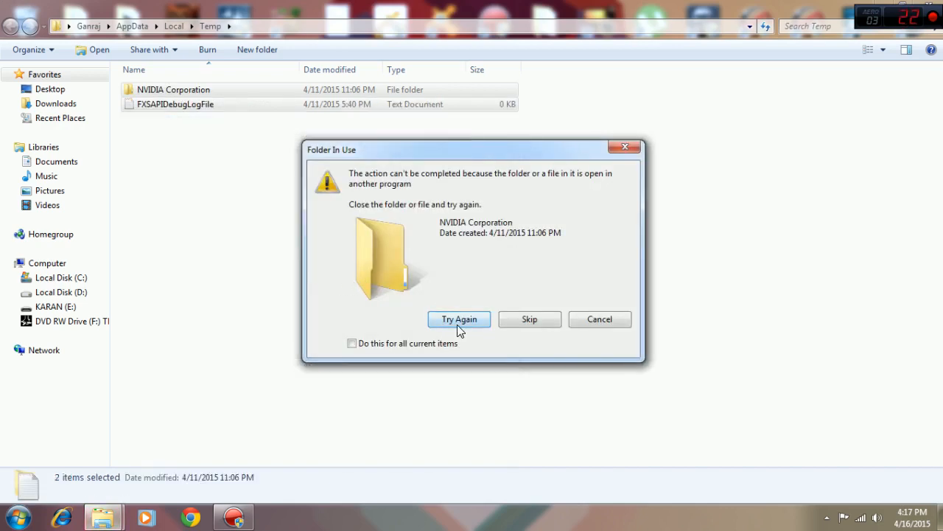
mouse_move(418, 233)
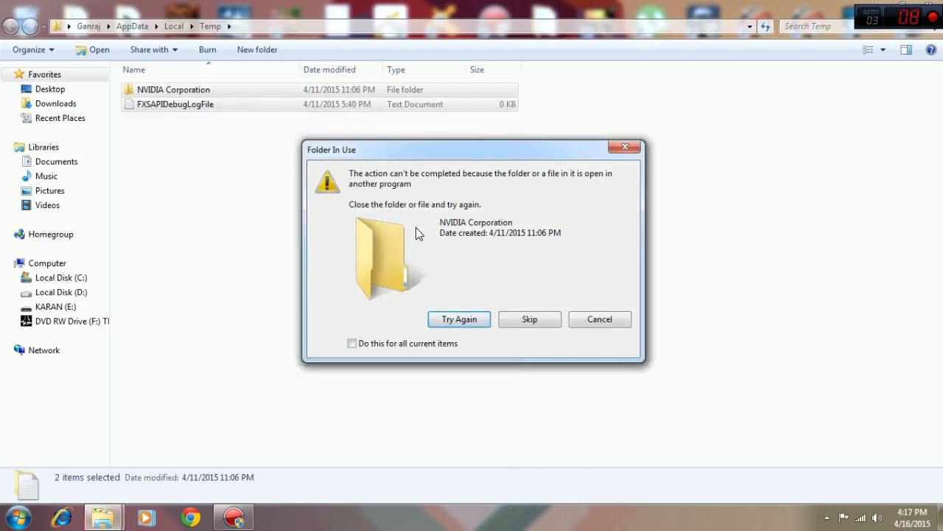
mouse_move(767, 164)
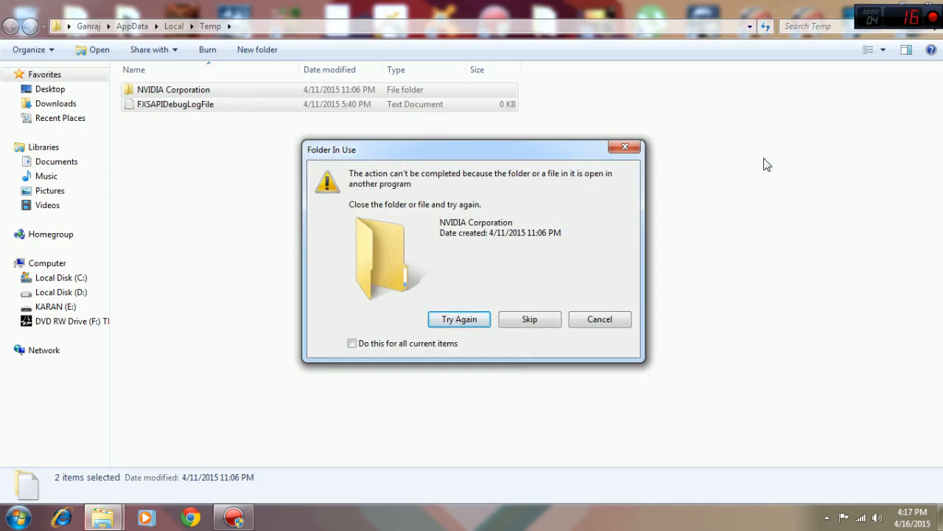
mouse_move(575, 265)
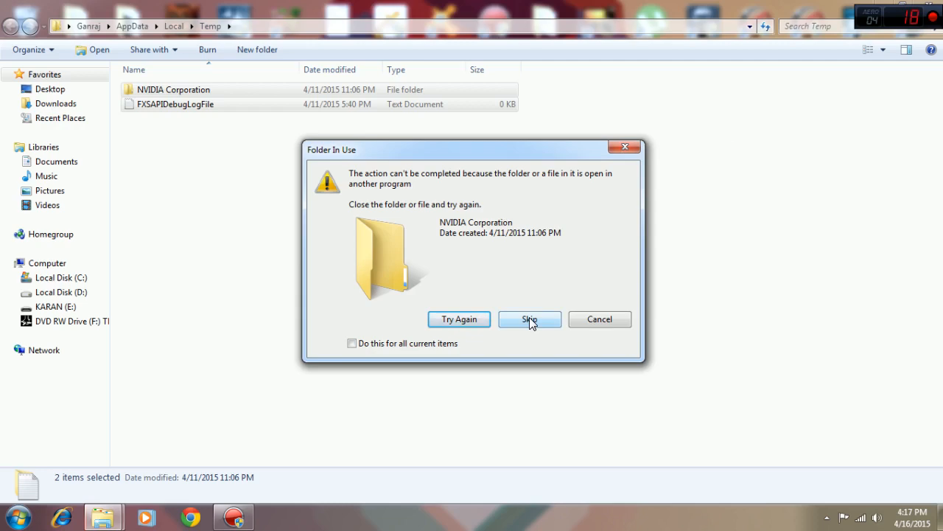
left_click(529, 319)
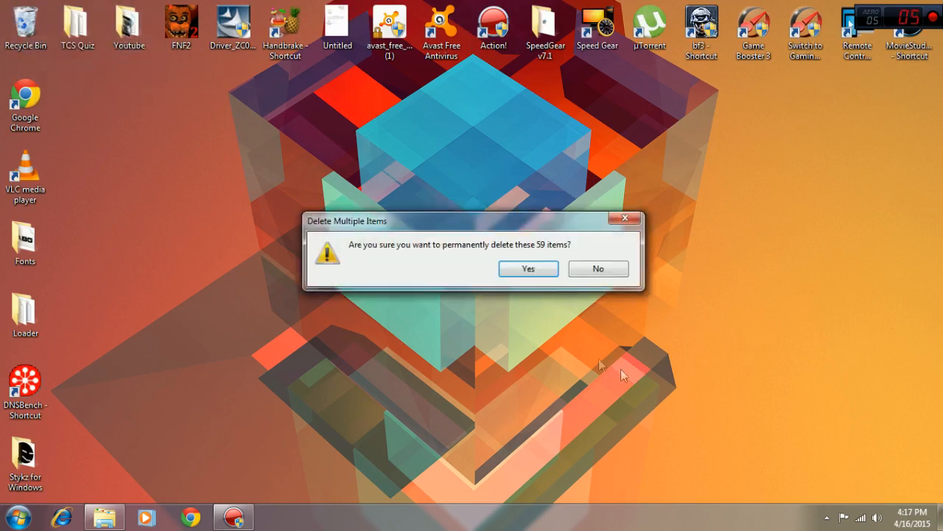
Step: Confirm permanently deleting the 59 items
left_click(527, 269)
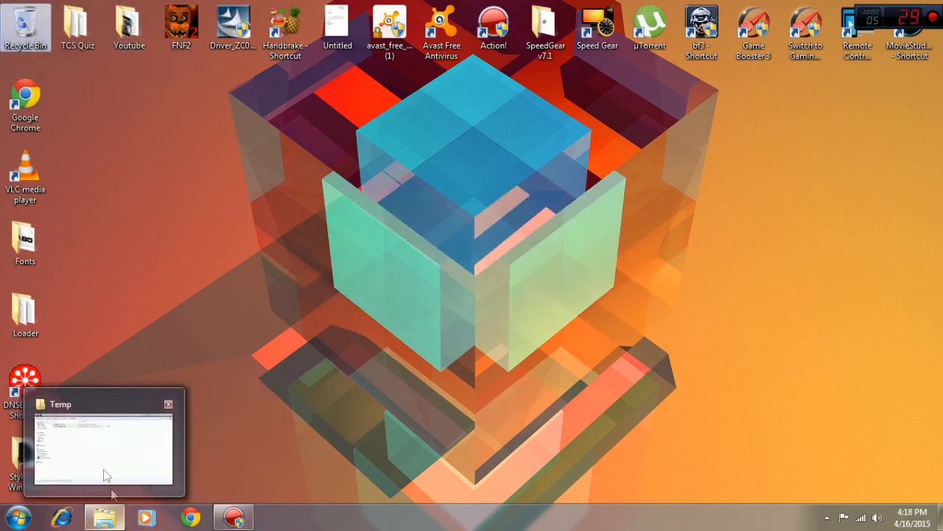
Step: Search the Start menu for msconfig to launch System Configuration
left_click(13, 516)
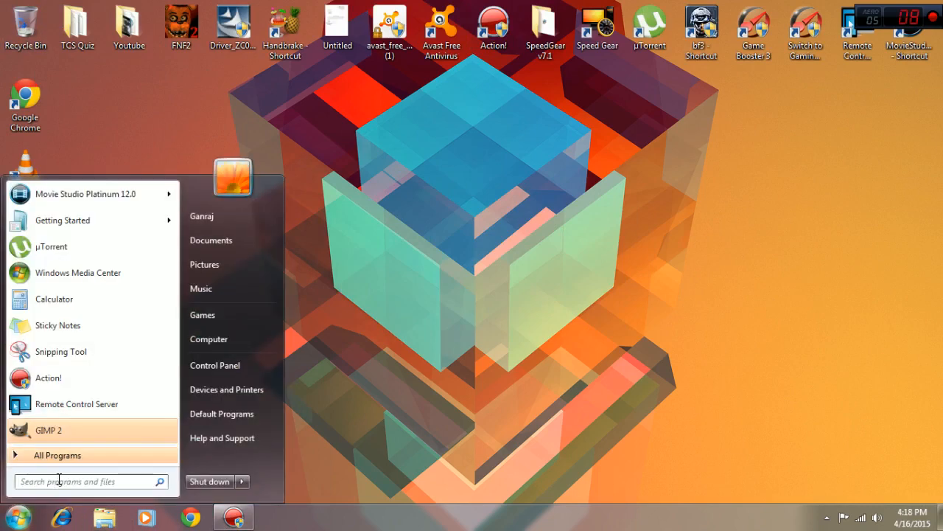
type("m")
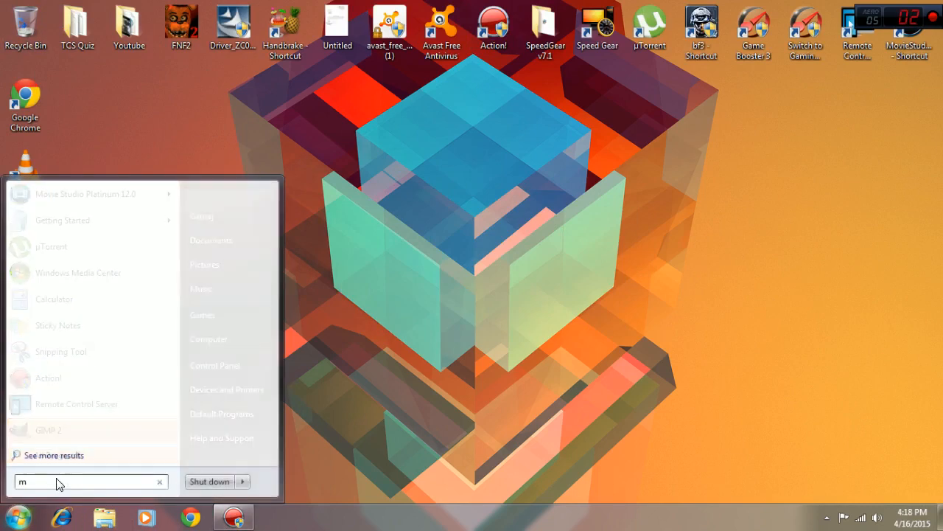
type("sconfig")
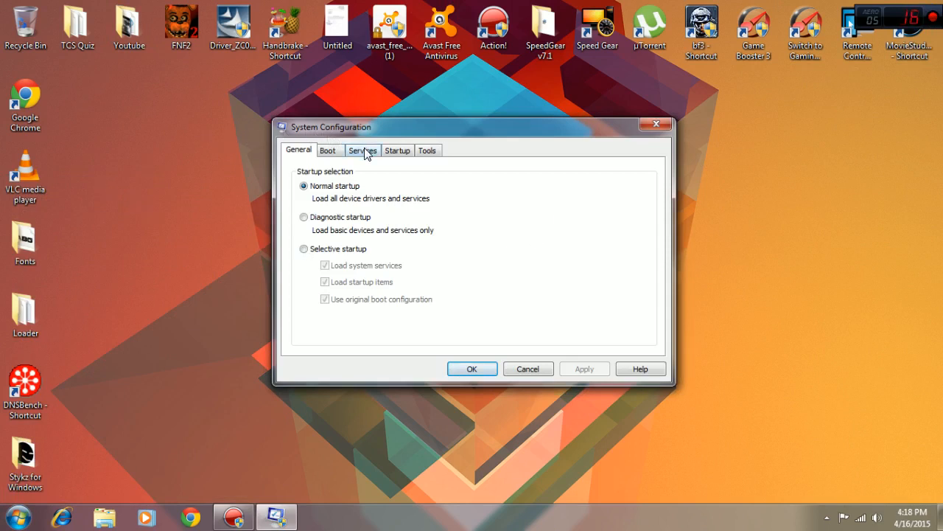
mouse_move(328, 158)
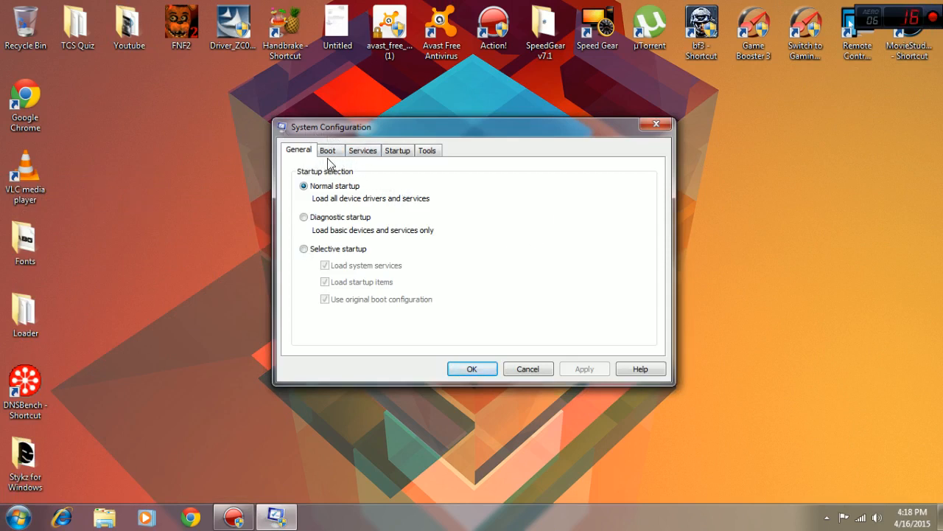
Step: Review the Startup tab, toggle Avast Antivirus off and on, and close msconfig
left_click(397, 151)
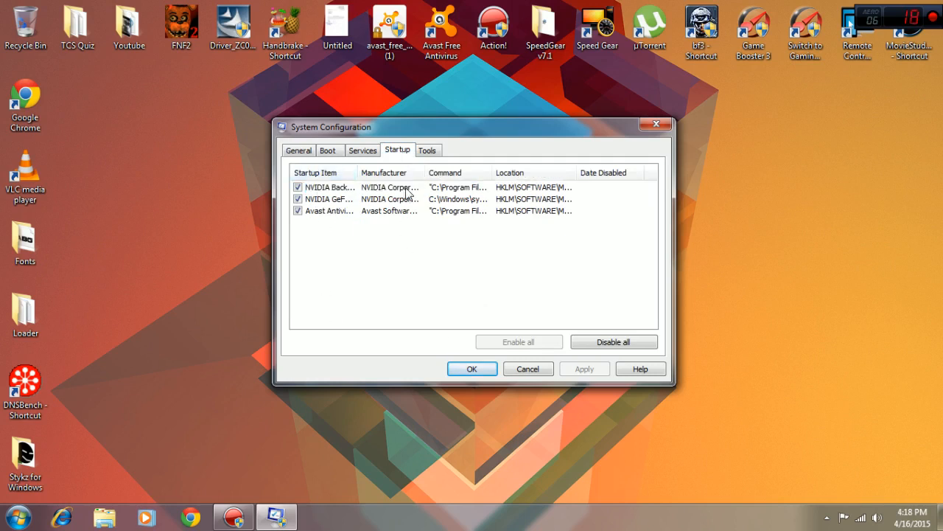
mouse_move(331, 206)
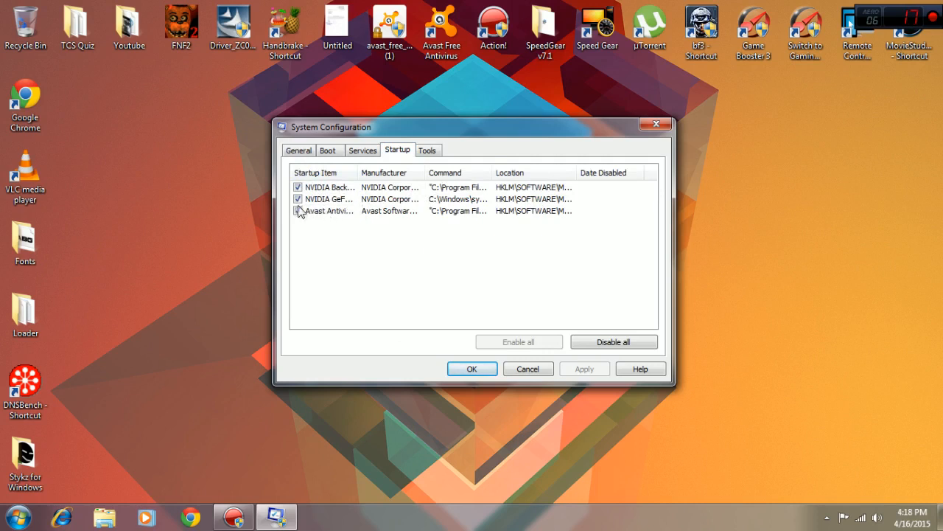
left_click(298, 211)
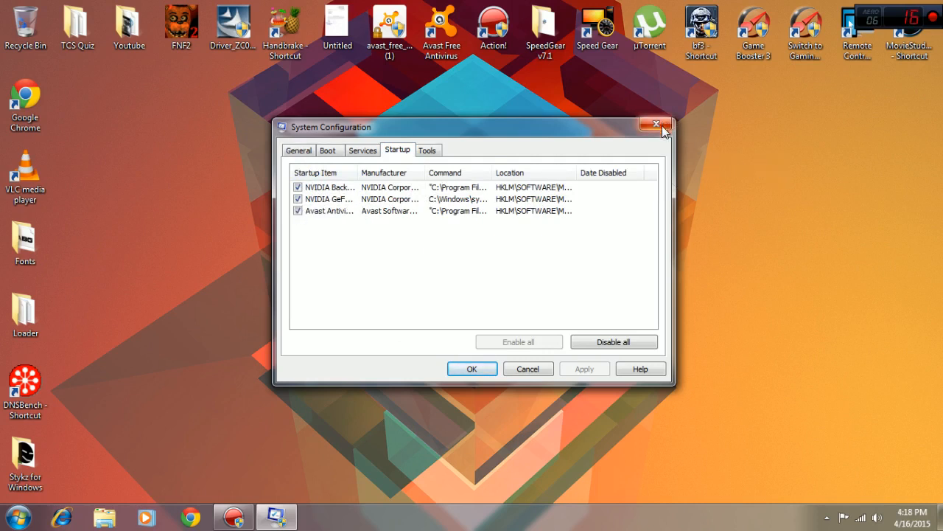
mouse_move(323, 197)
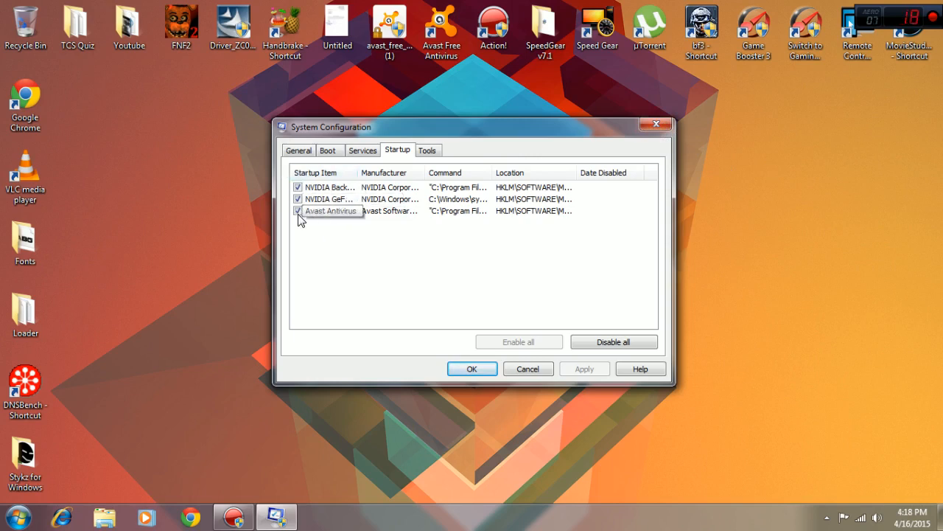
left_click(298, 211)
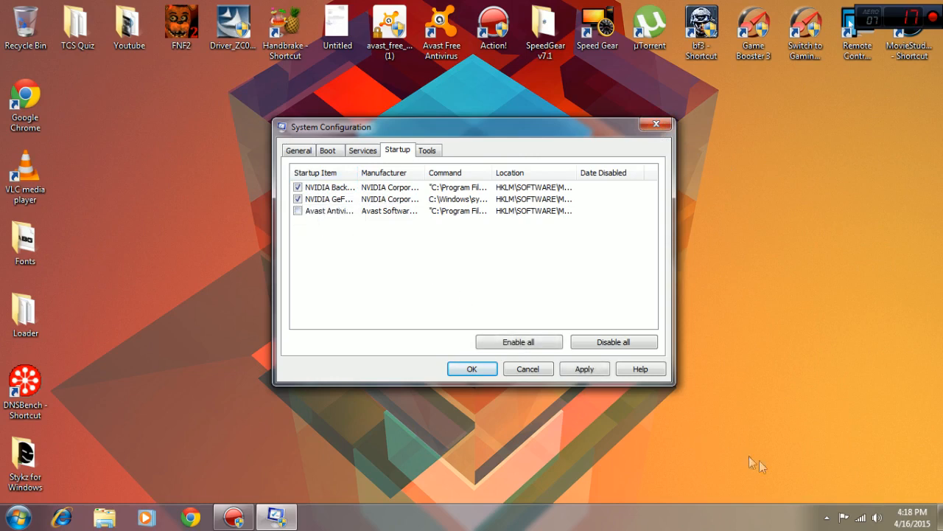
left_click(827, 517)
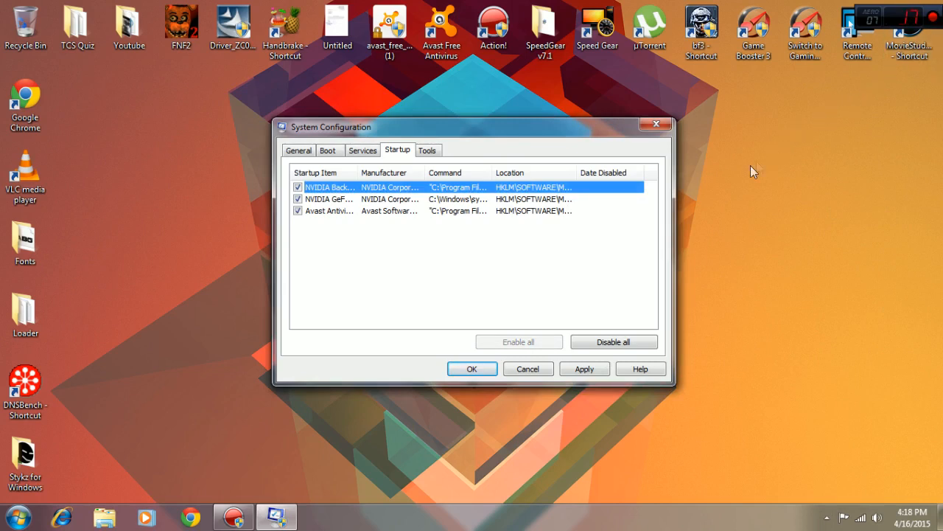
mouse_move(506, 215)
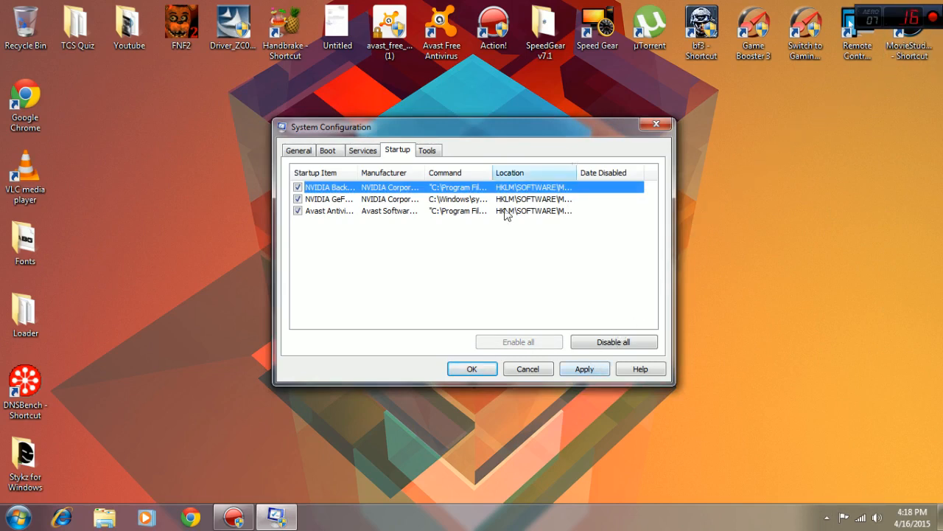
mouse_move(328, 227)
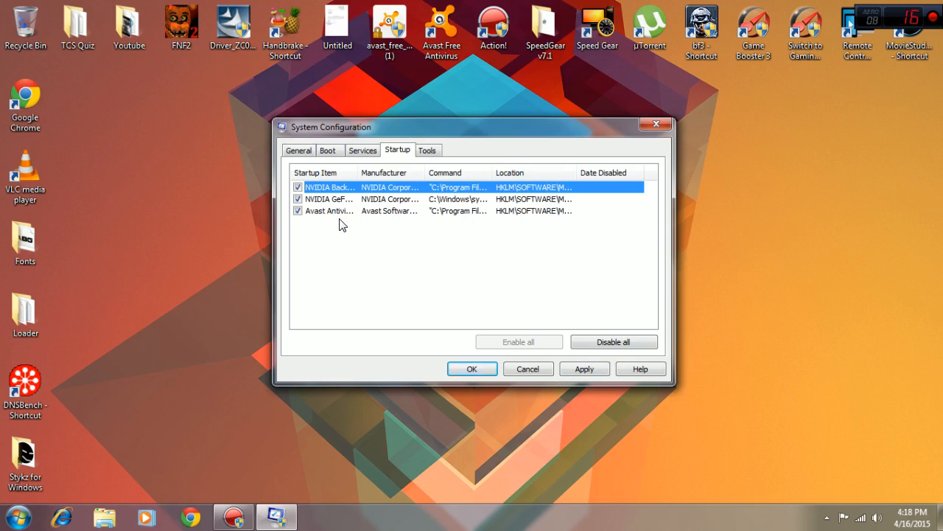
mouse_move(372, 213)
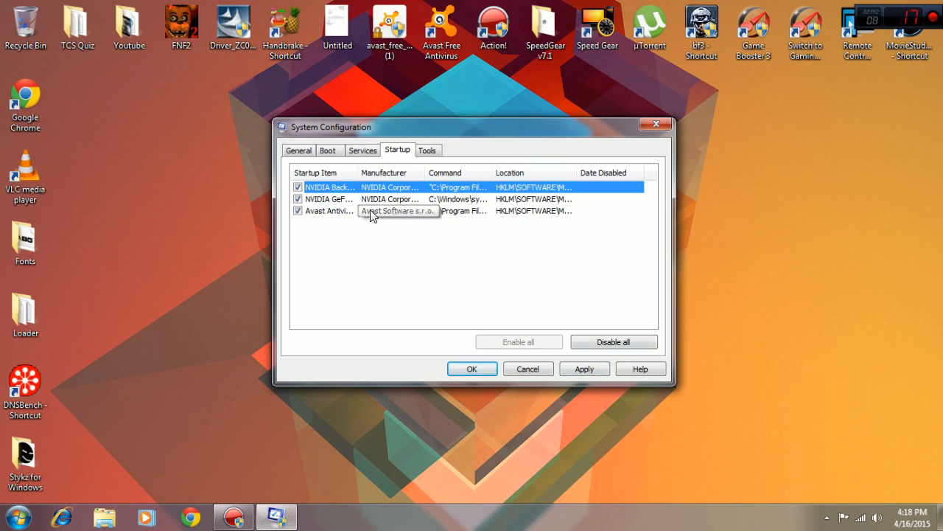
mouse_move(771, 155)
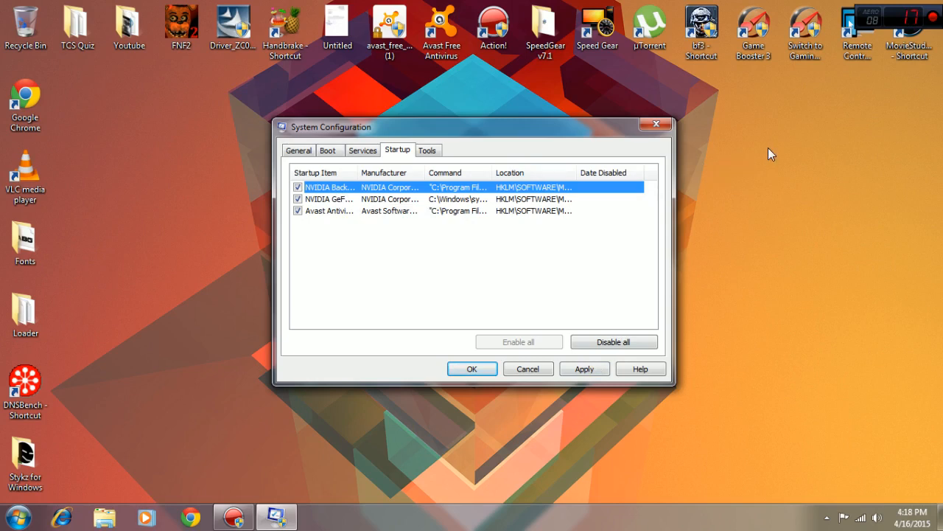
mouse_move(824, 434)
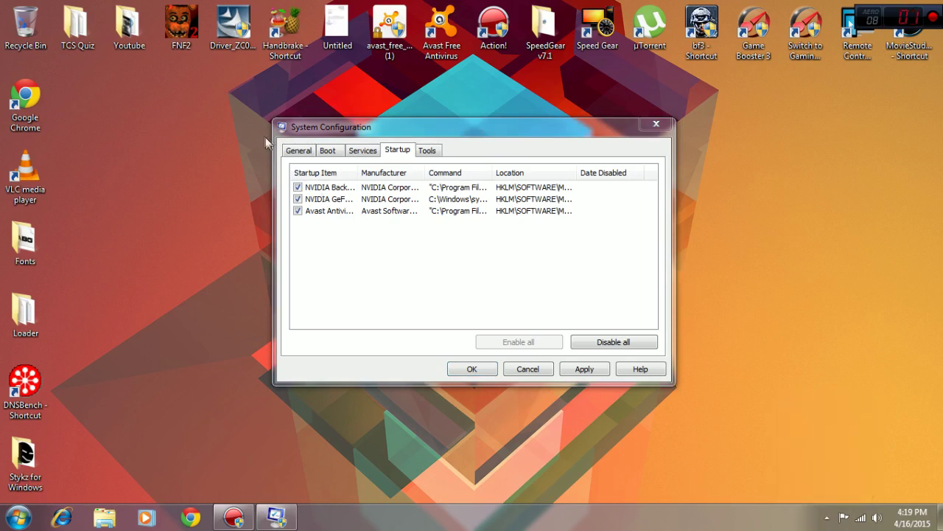
mouse_move(649, 27)
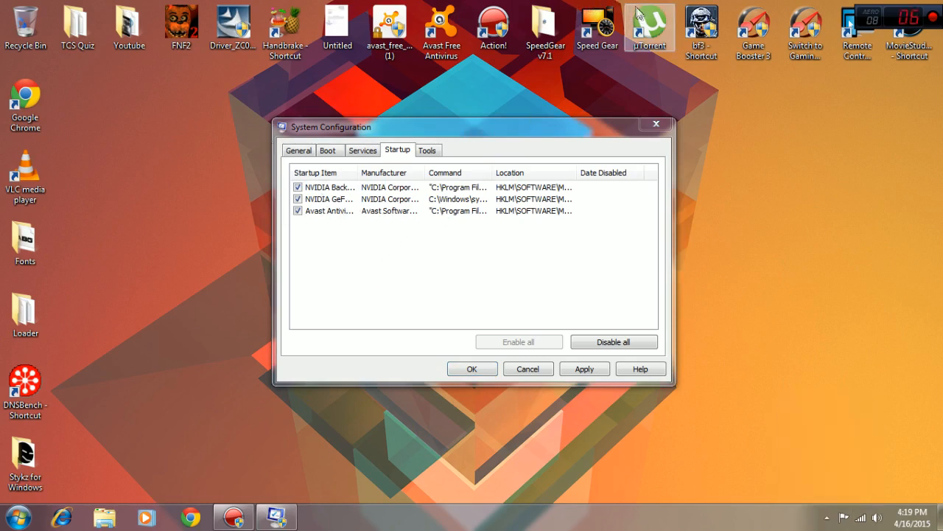
mouse_move(599, 401)
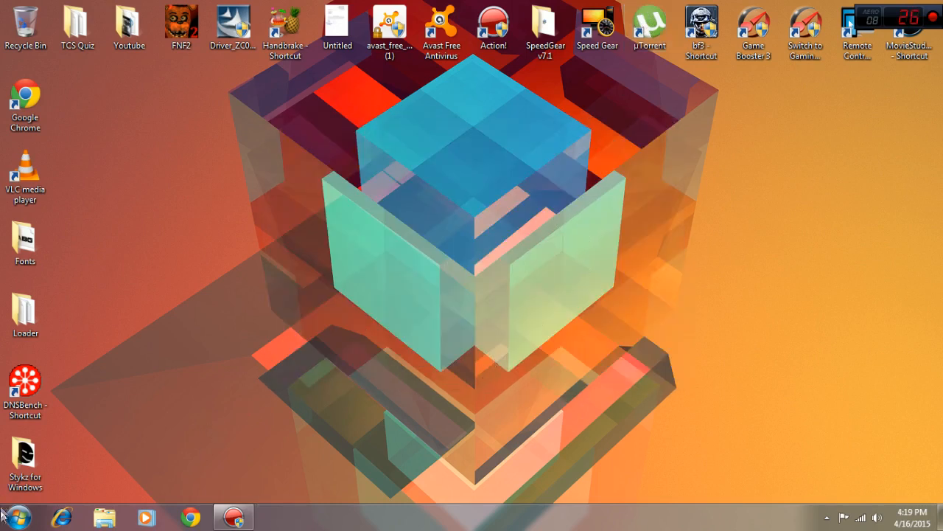
Step: Open Computer from the Start menu to view drives C:, D:, E: and DVD
left_click(12, 515)
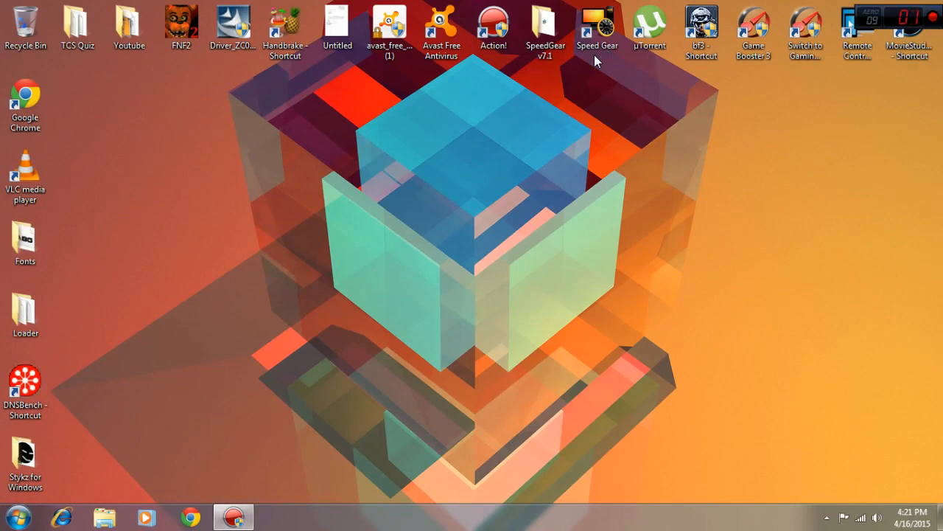
mouse_move(182, 406)
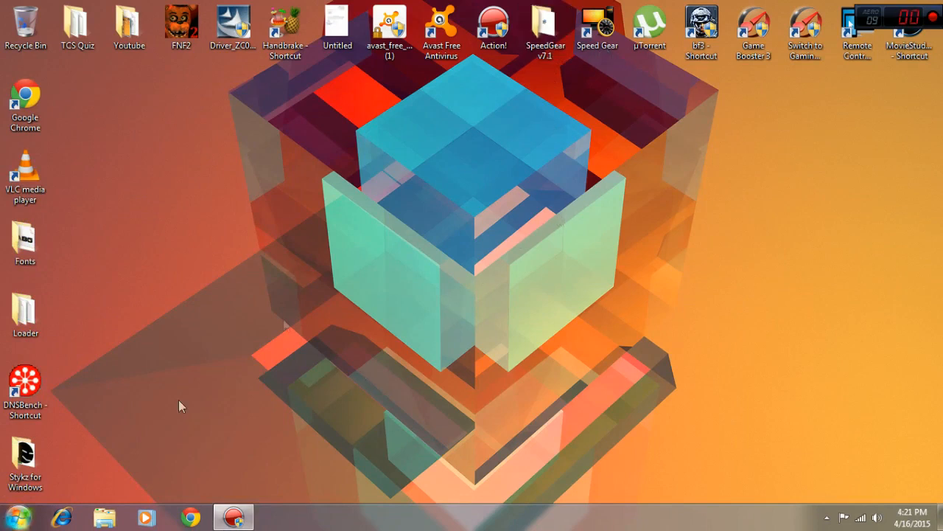
left_click(14, 515)
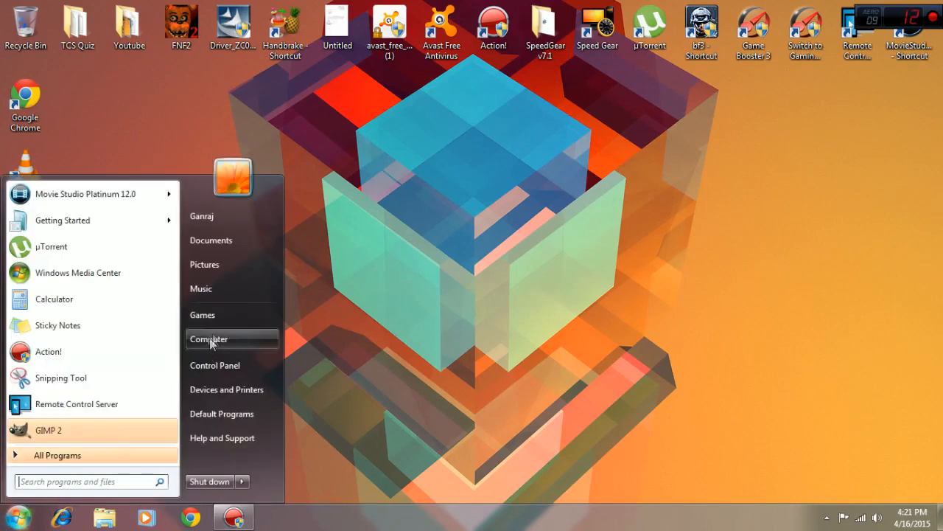
left_click(209, 339)
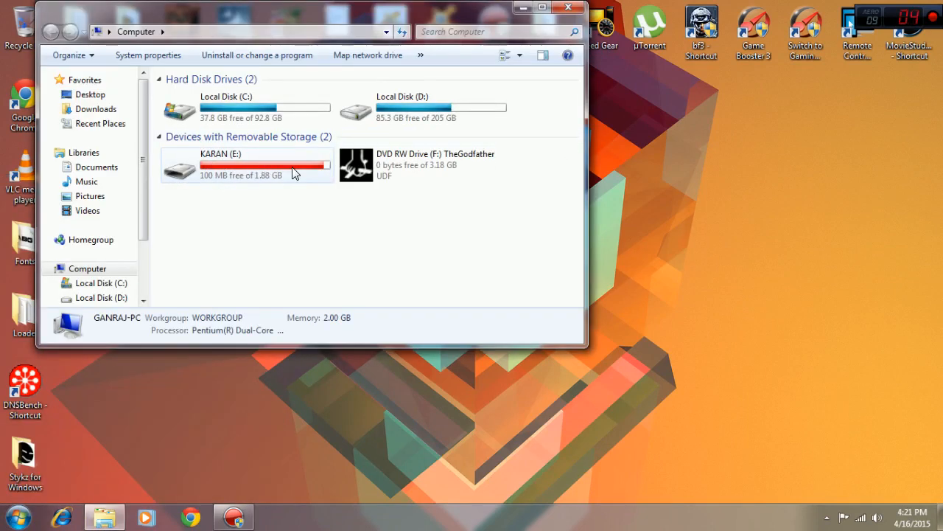
mouse_move(287, 177)
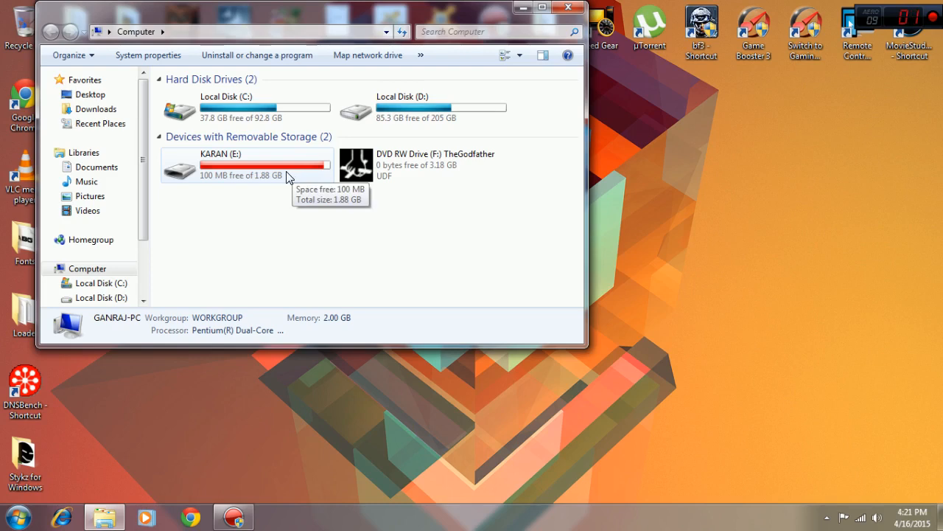
Step: Check KARAN (E:) properties for ReadyBoost availability, then close the dialog
right_click(289, 180)
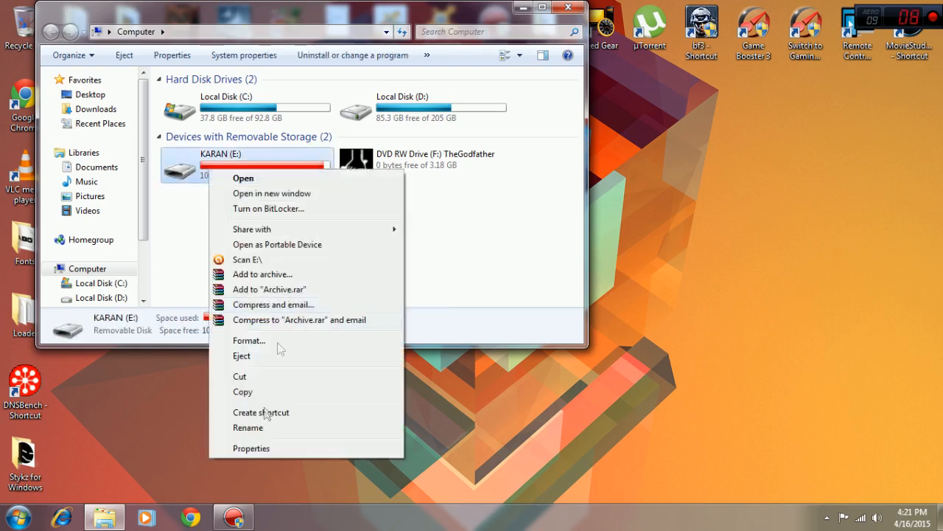
mouse_move(251, 448)
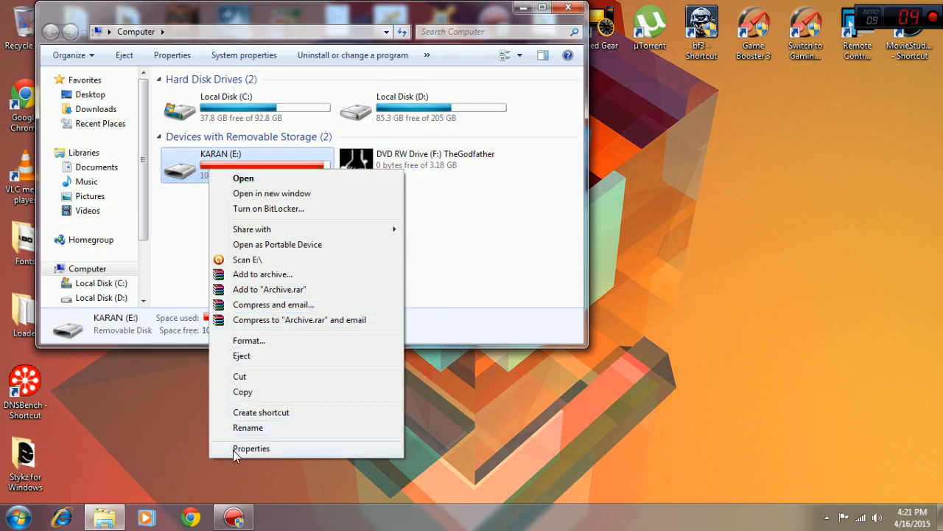
left_click(251, 448)
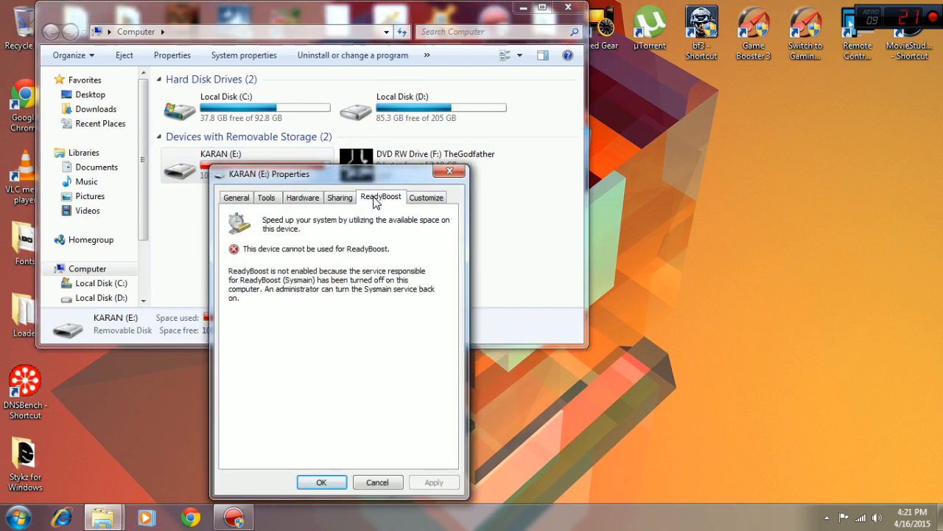
mouse_move(310, 494)
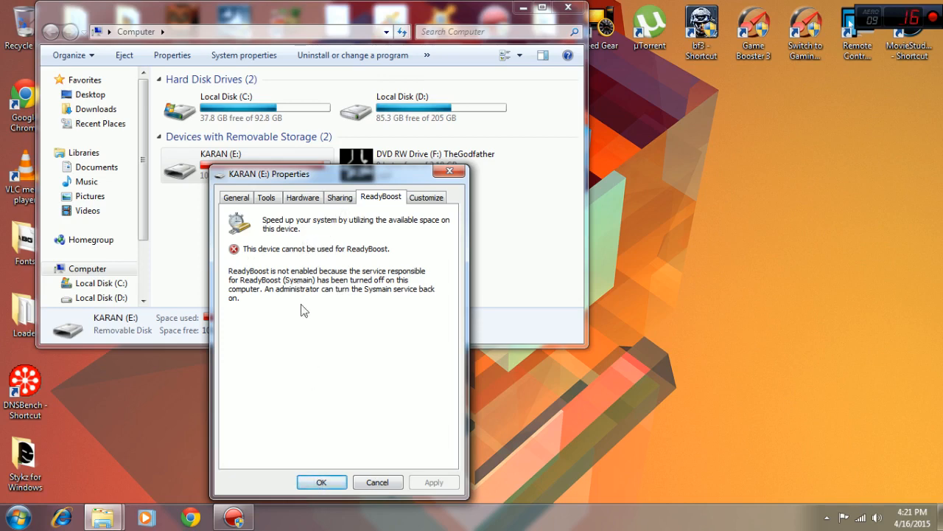
mouse_move(252, 258)
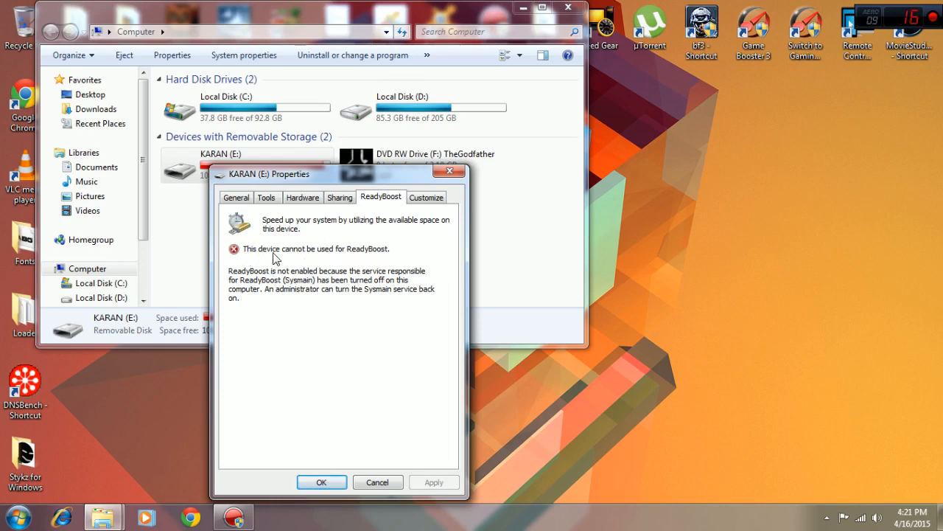
mouse_move(249, 255)
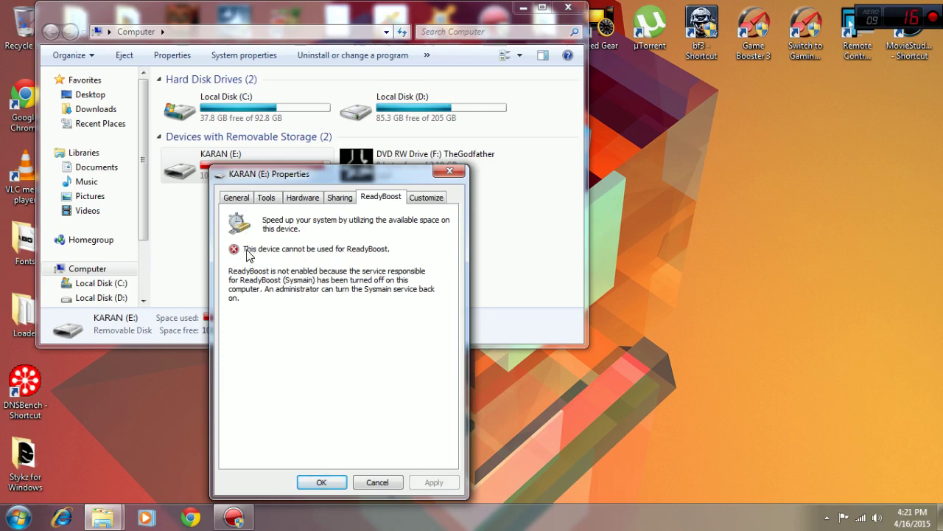
mouse_move(241, 265)
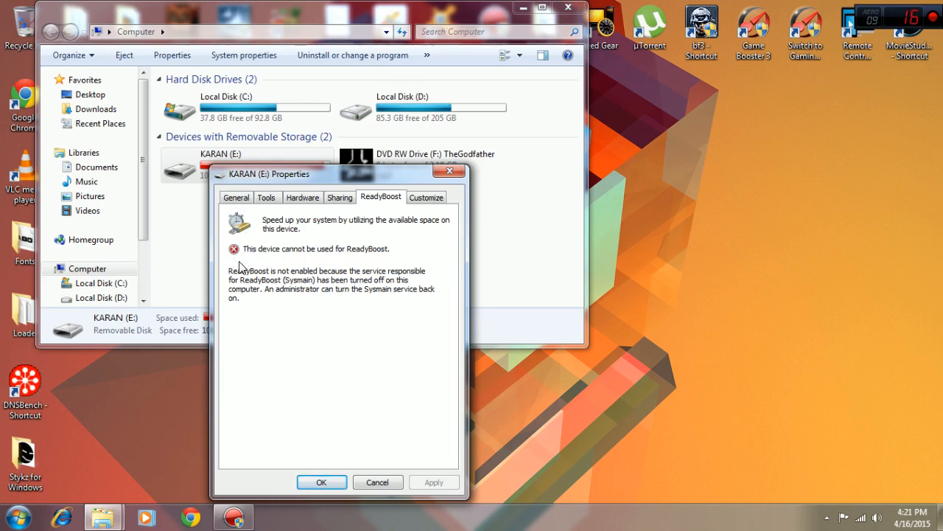
mouse_move(325, 301)
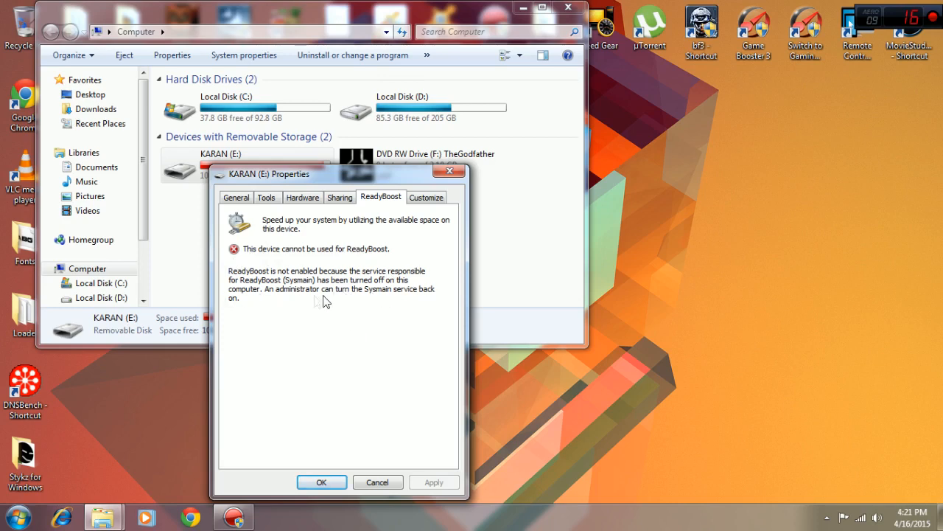
mouse_move(391, 272)
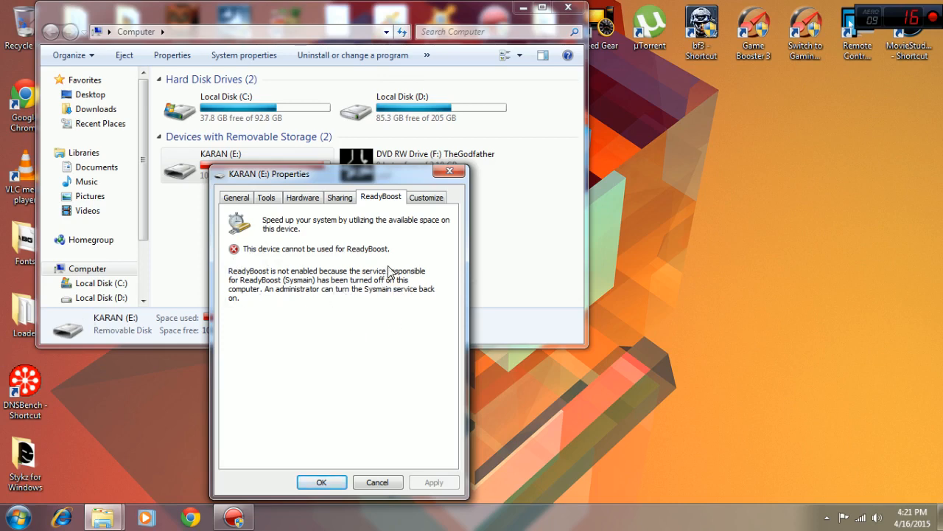
mouse_move(411, 278)
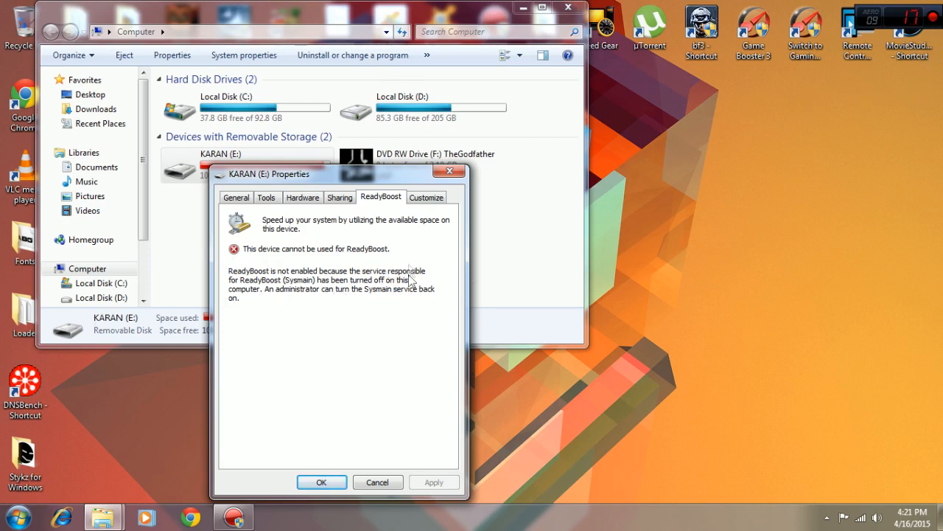
left_click(321, 482)
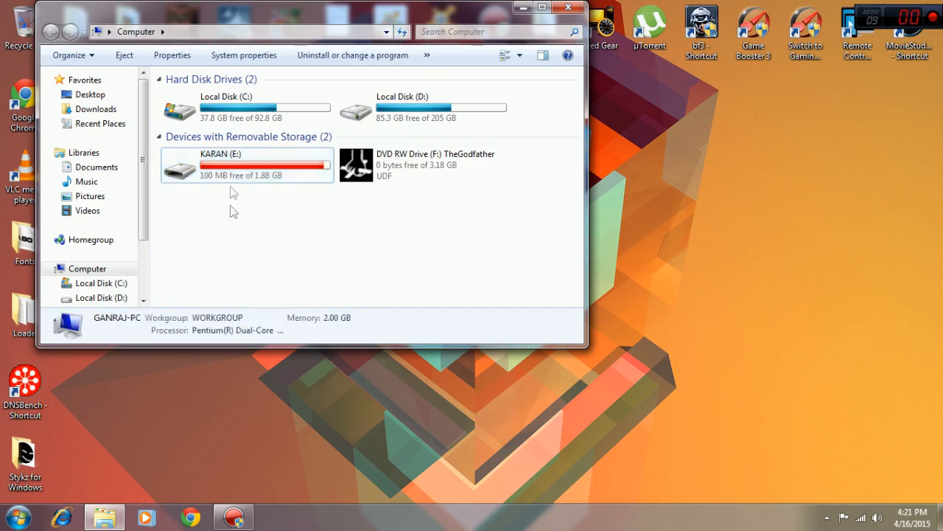
Step: Close the Computer Explorer window
left_click(568, 7)
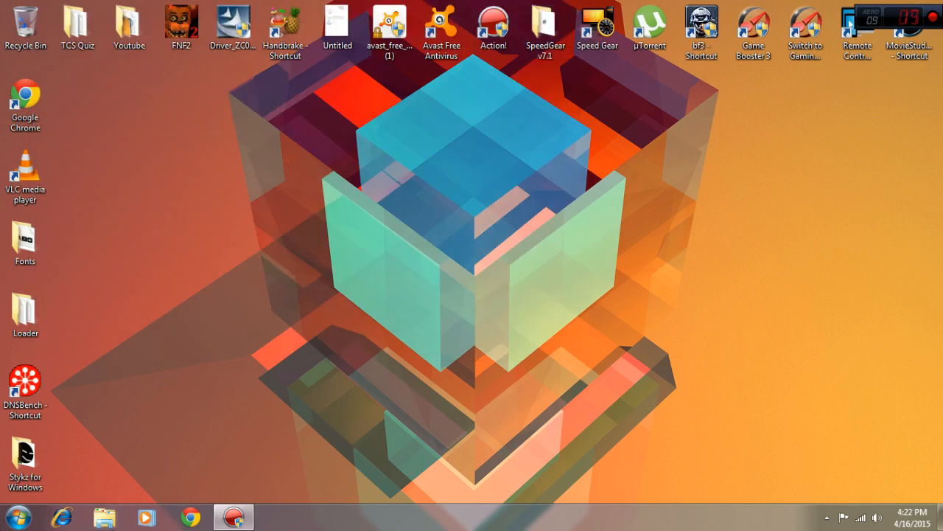
mouse_move(747, 295)
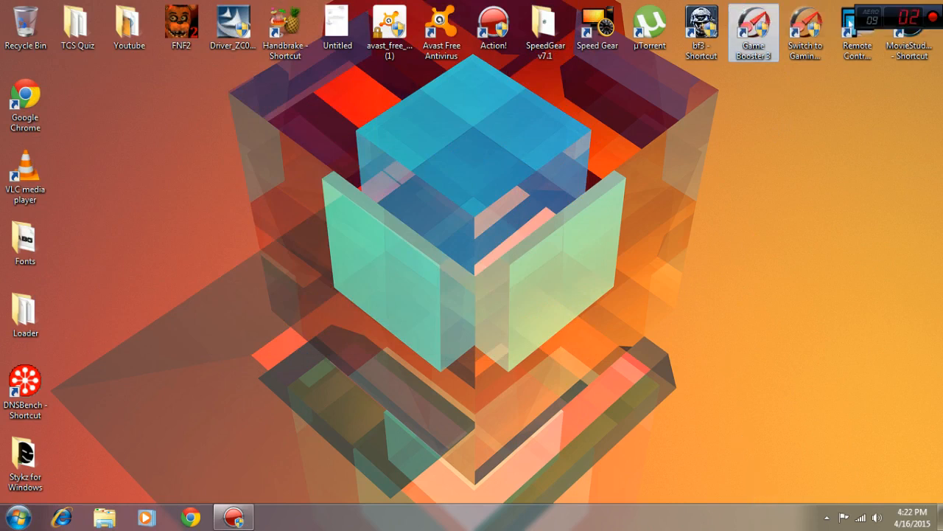
mouse_move(541, 293)
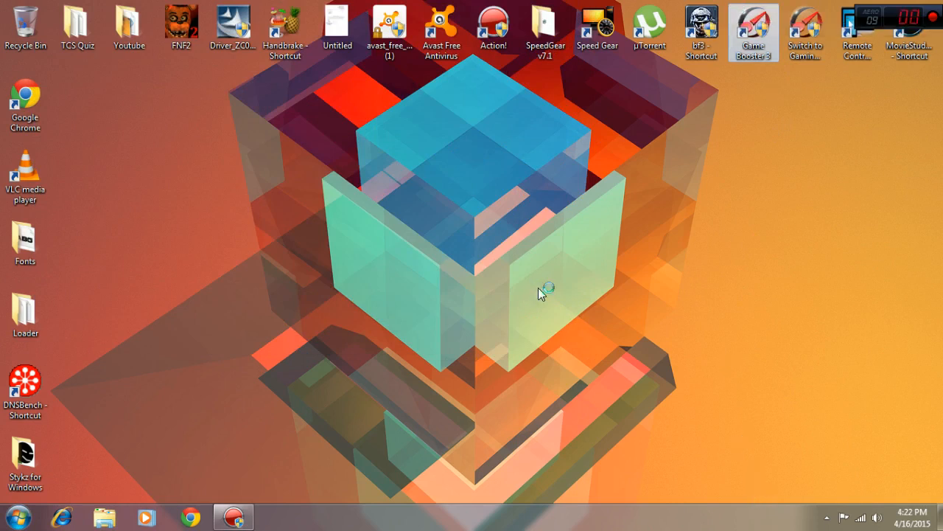
mouse_move(549, 287)
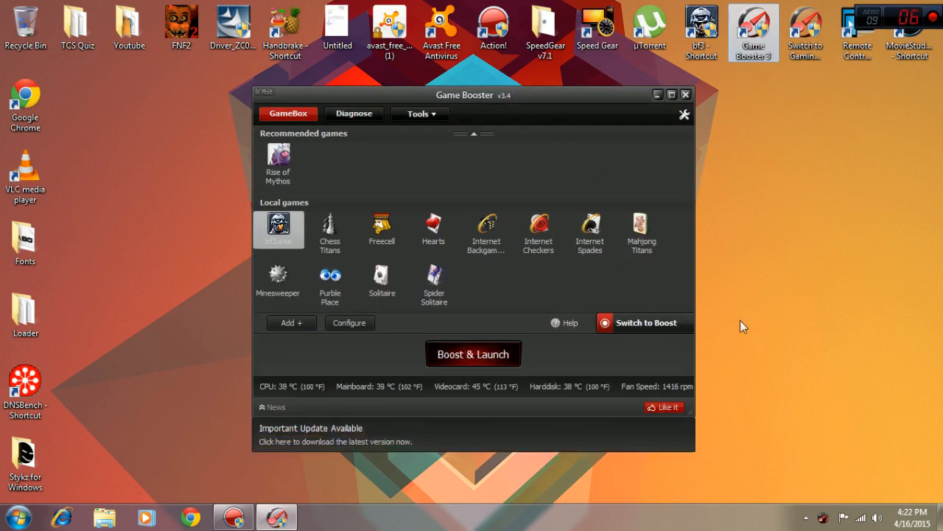
mouse_move(792, 520)
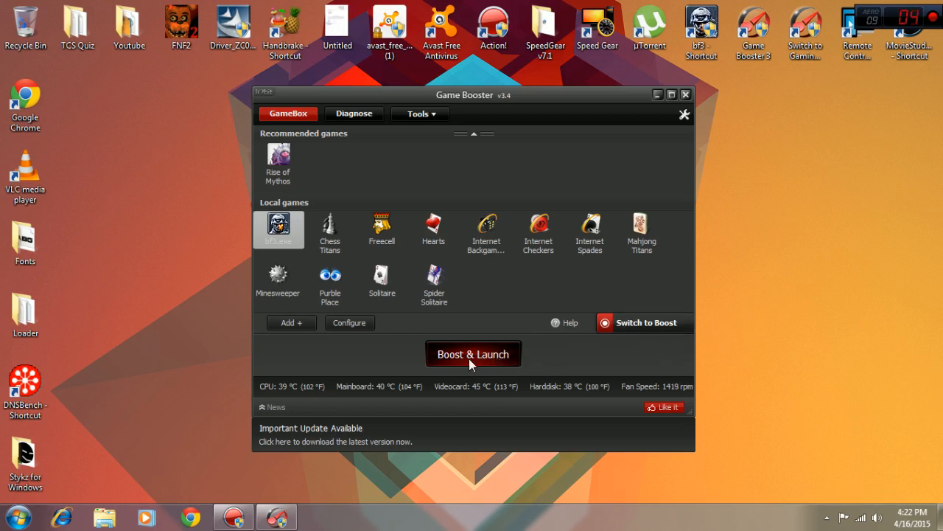
Step: Run a Game Booster boost stopping 21 services, then restore them
left_click(644, 322)
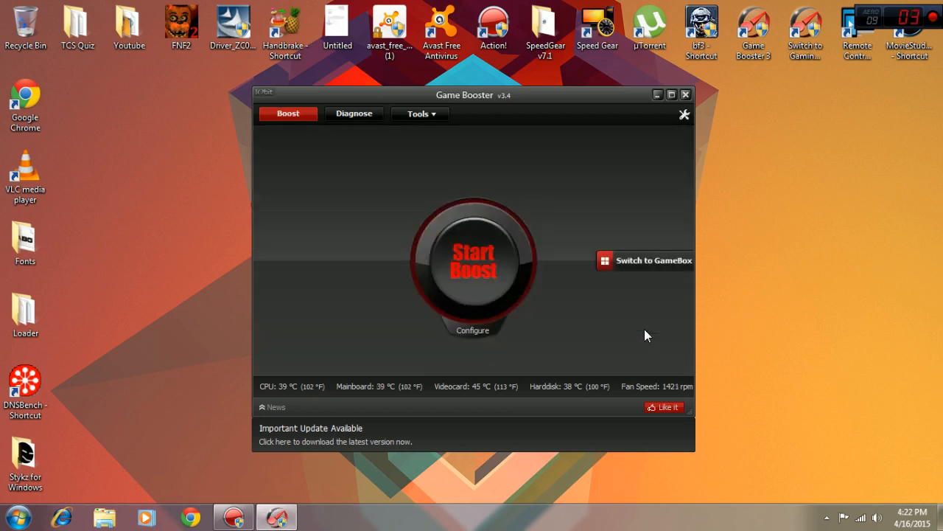
left_click(473, 266)
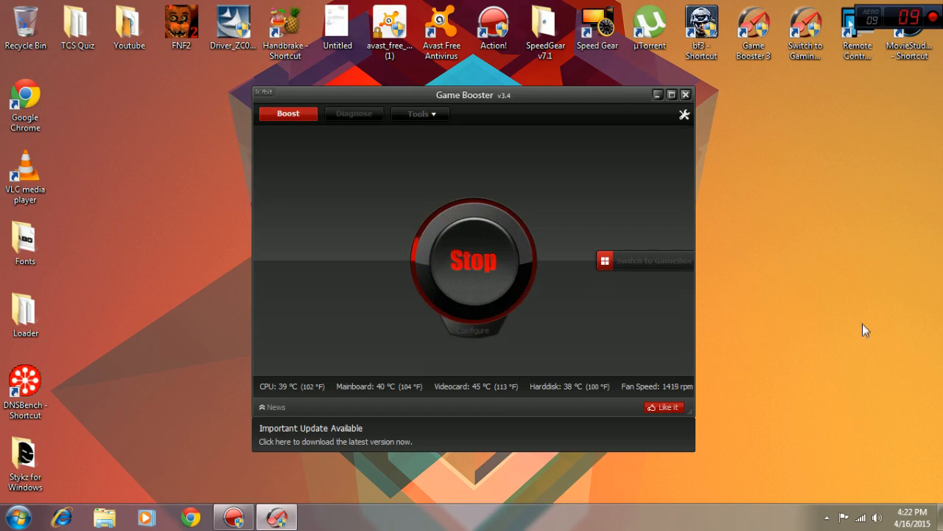
mouse_move(656, 258)
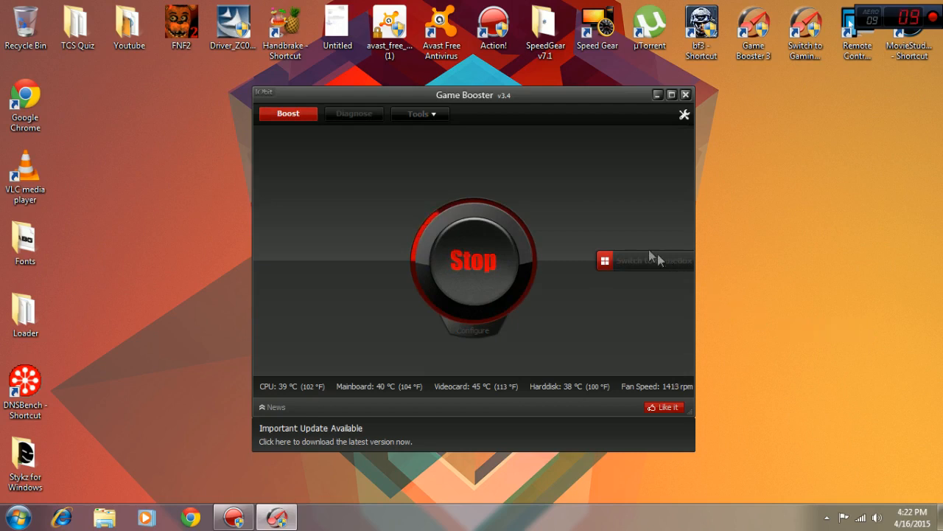
left_click(473, 262)
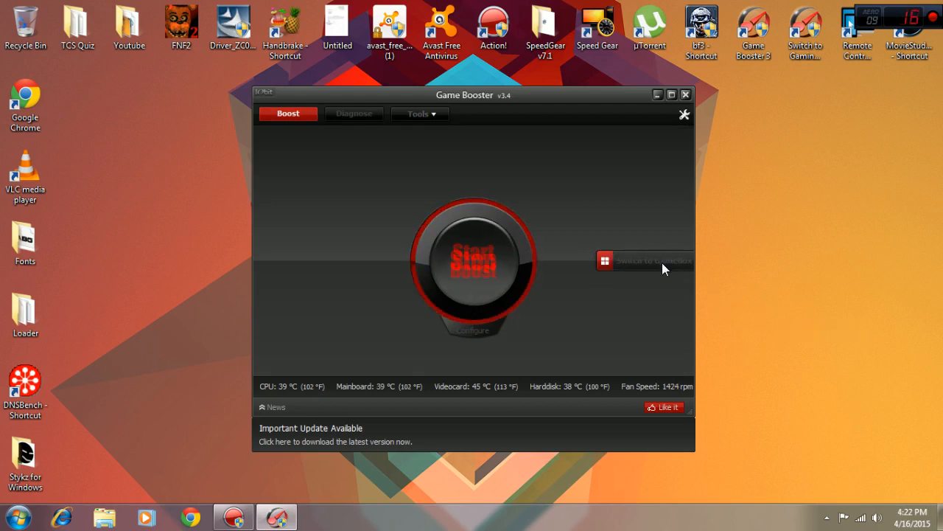
left_click(473, 264)
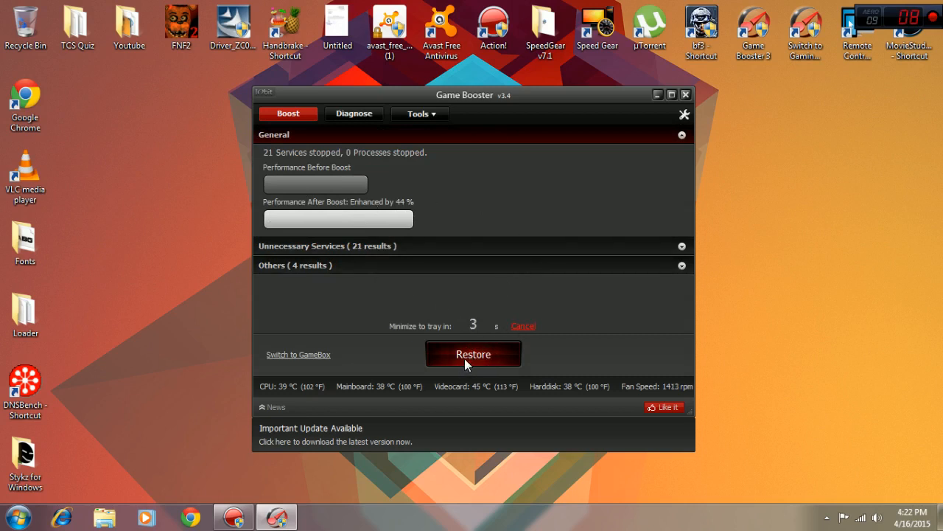
left_click(473, 354)
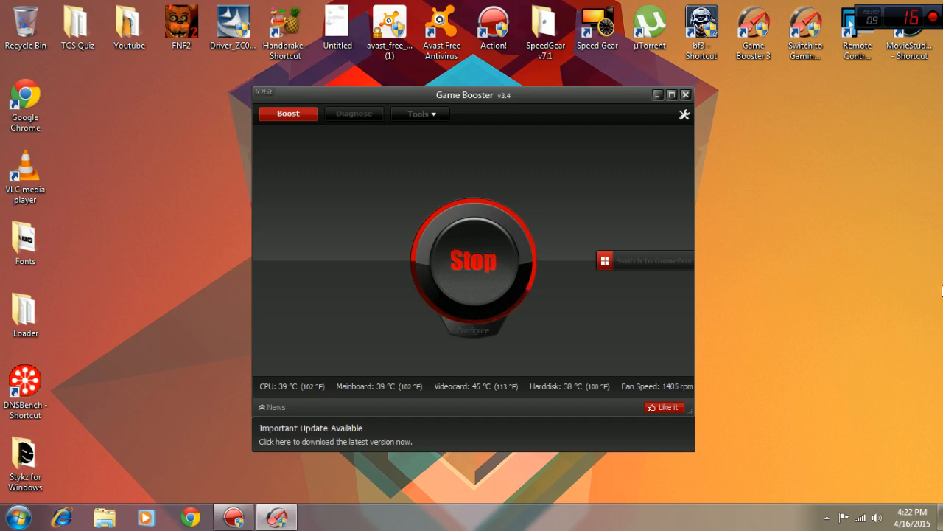
left_click(473, 260)
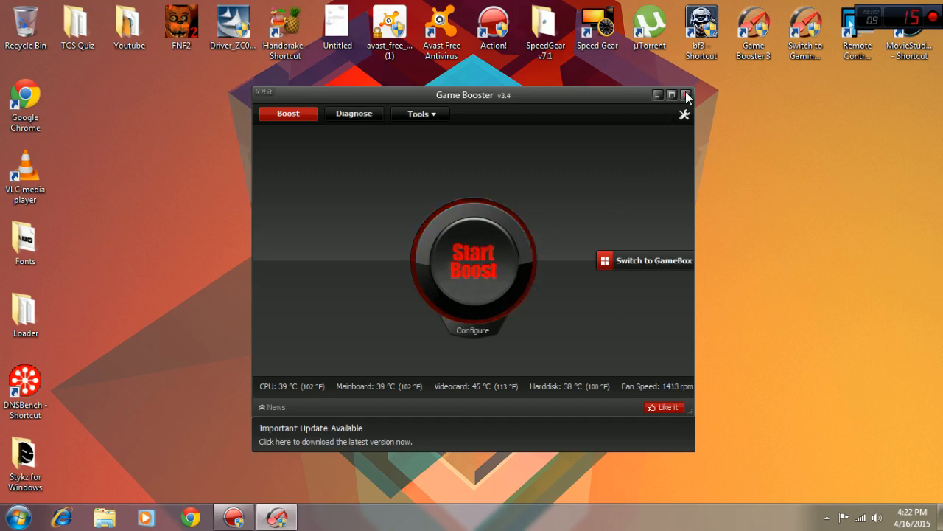
mouse_move(686, 95)
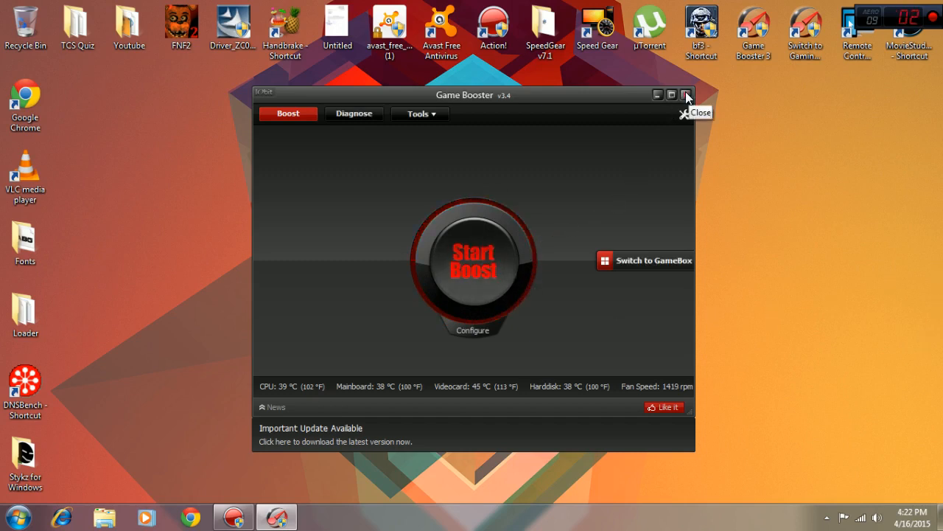
Step: Close Game Booster 3 and open the Start menu
left_click(686, 94)
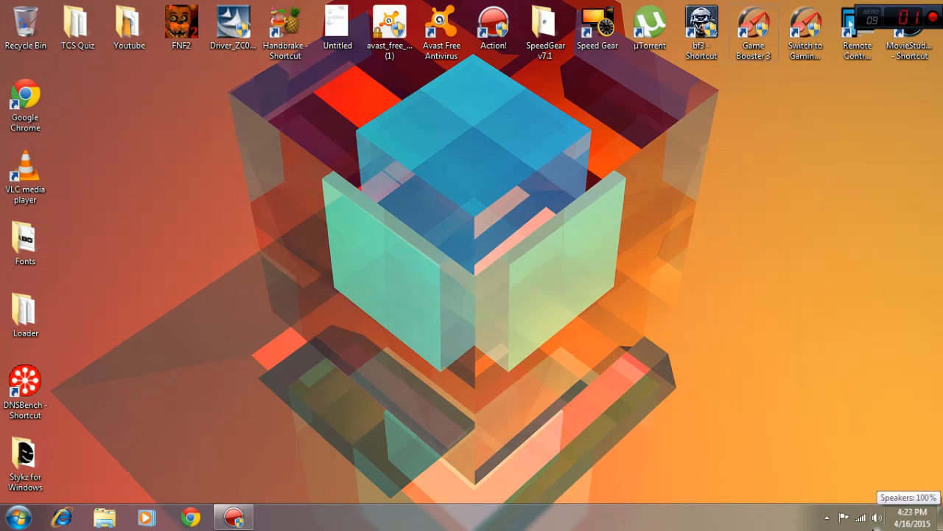
left_click(13, 515)
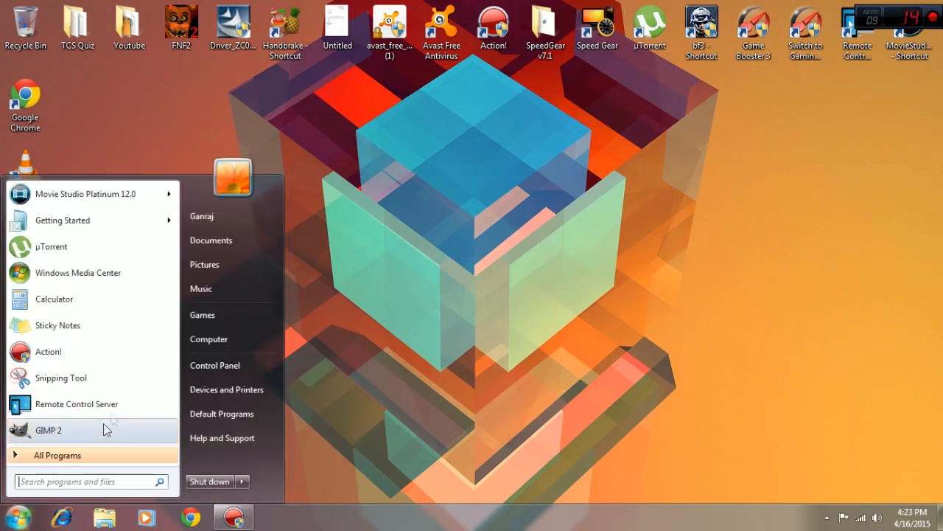
mouse_move(580, 257)
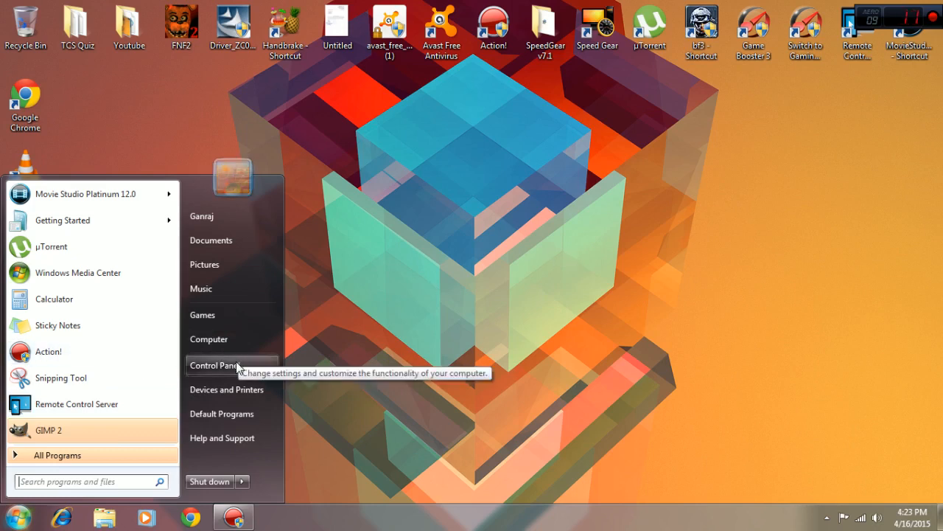
mouse_move(209, 339)
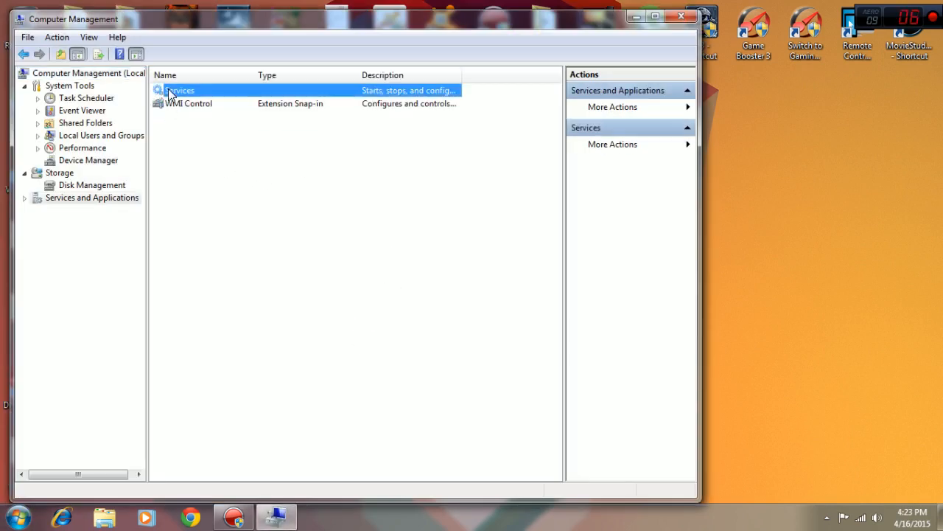
Step: Open the Services list and read the IP Helper and Internet Connection Sharing descriptions
double_click(180, 89)
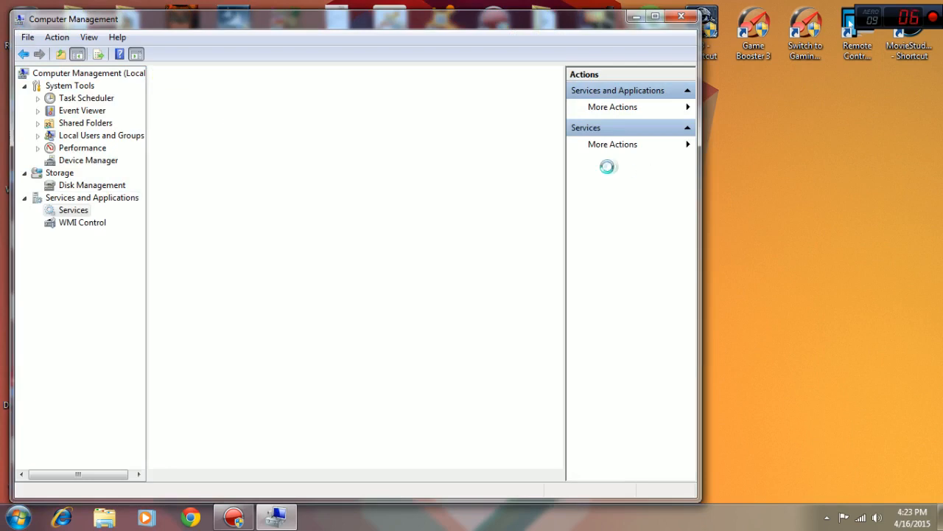
left_click(73, 209)
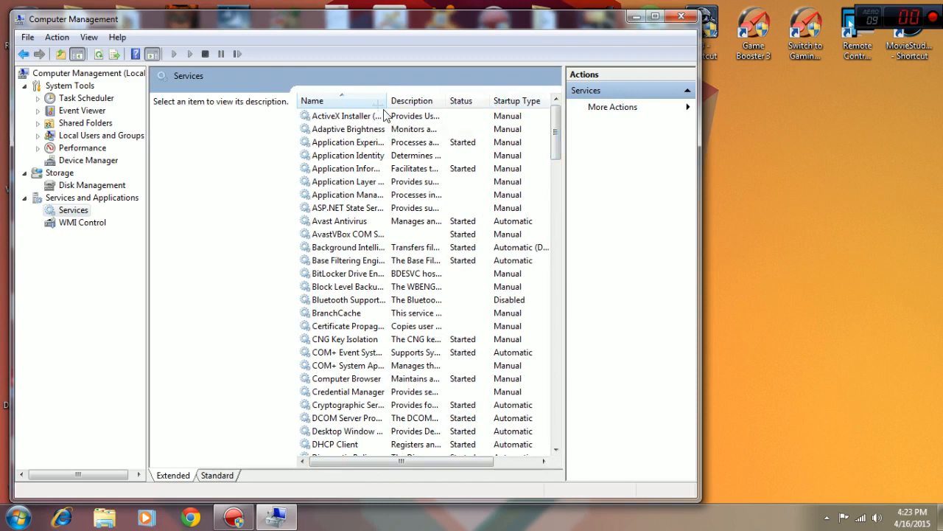
mouse_move(306, 161)
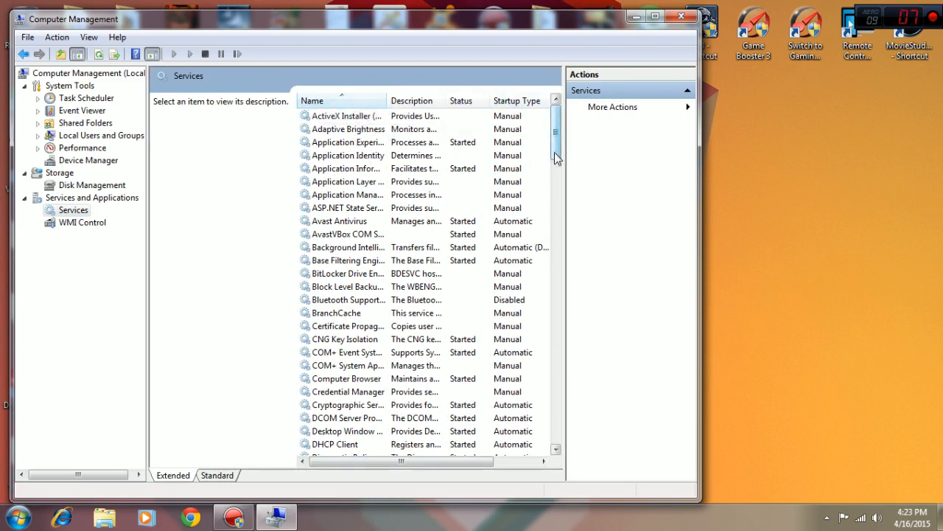
scroll("down", 3)
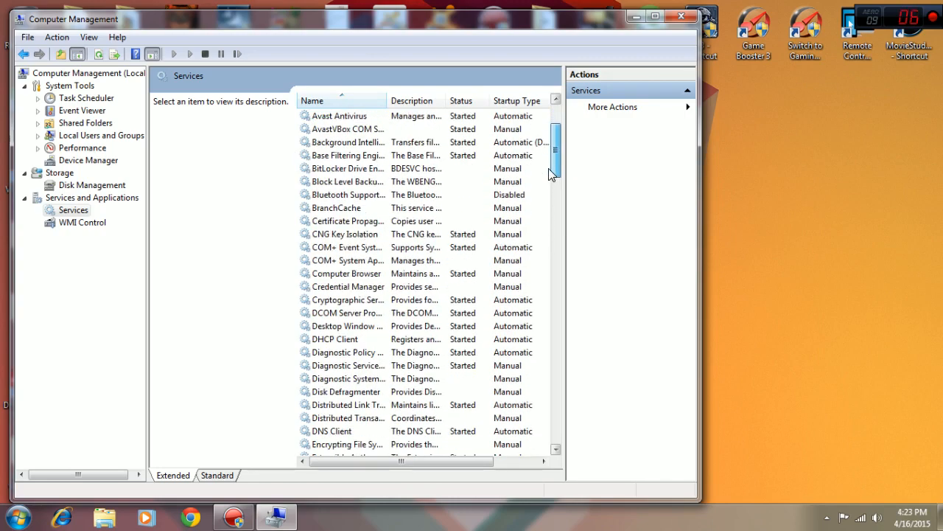
scroll("down", 3)
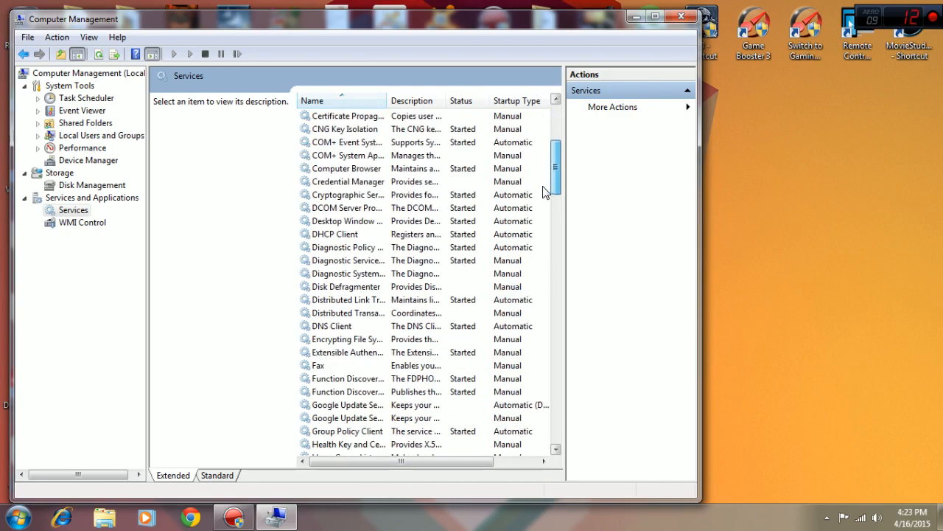
scroll("down", 3)
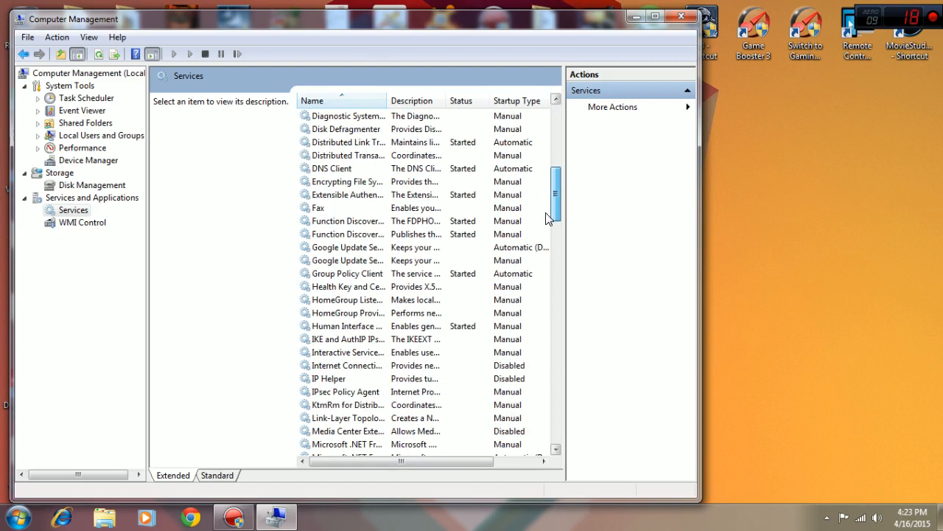
left_click(332, 378)
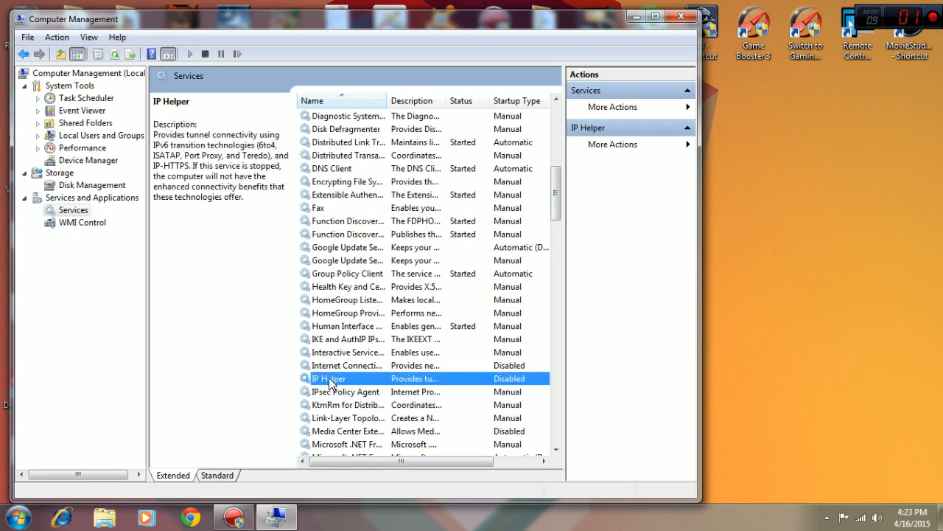
left_click(346, 365)
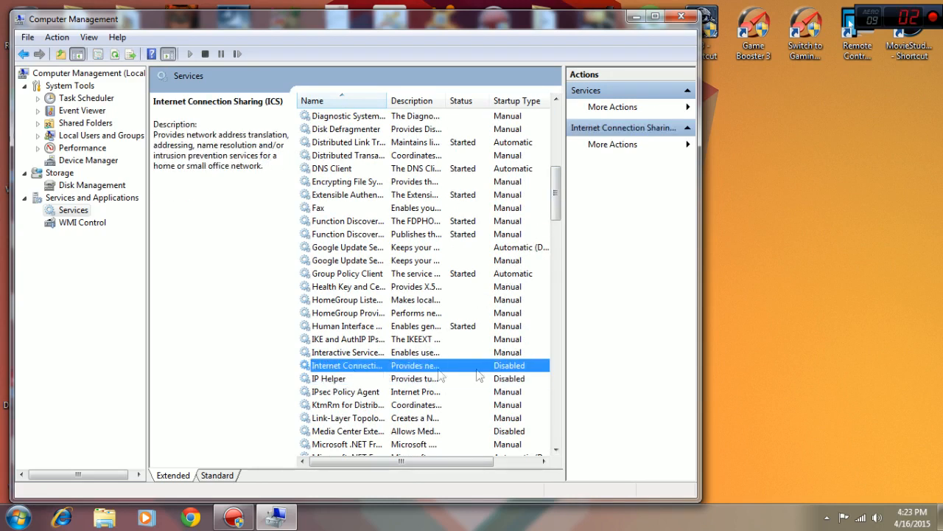
left_click(328, 378)
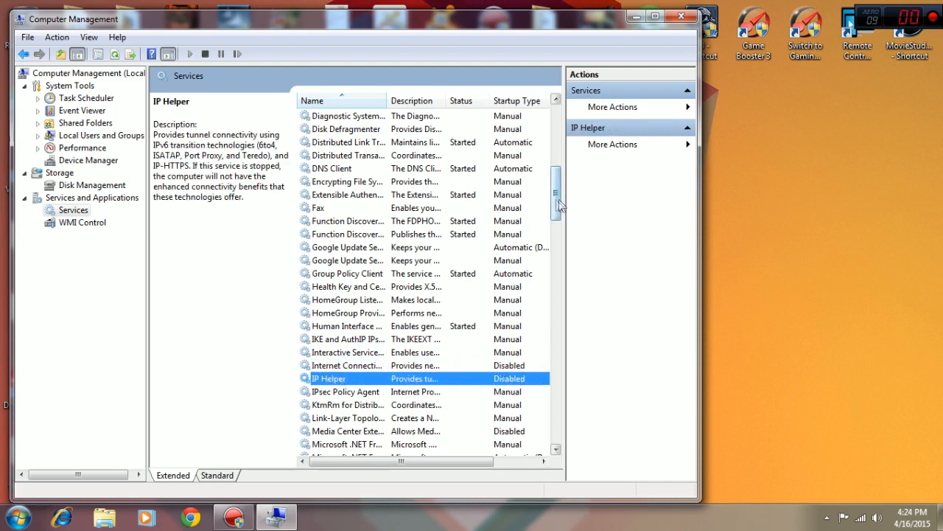
Step: Scroll the services list down to Superfetch
scroll("down", 3)
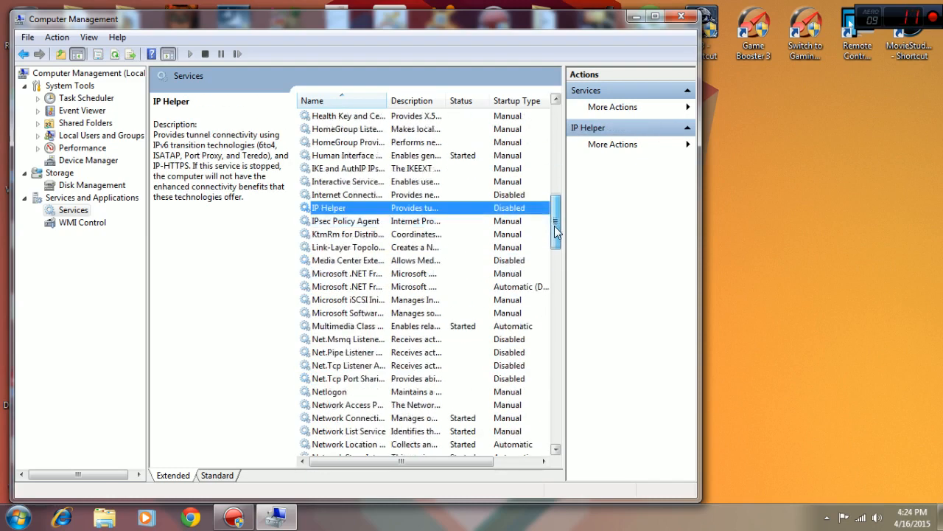
scroll("down", 3)
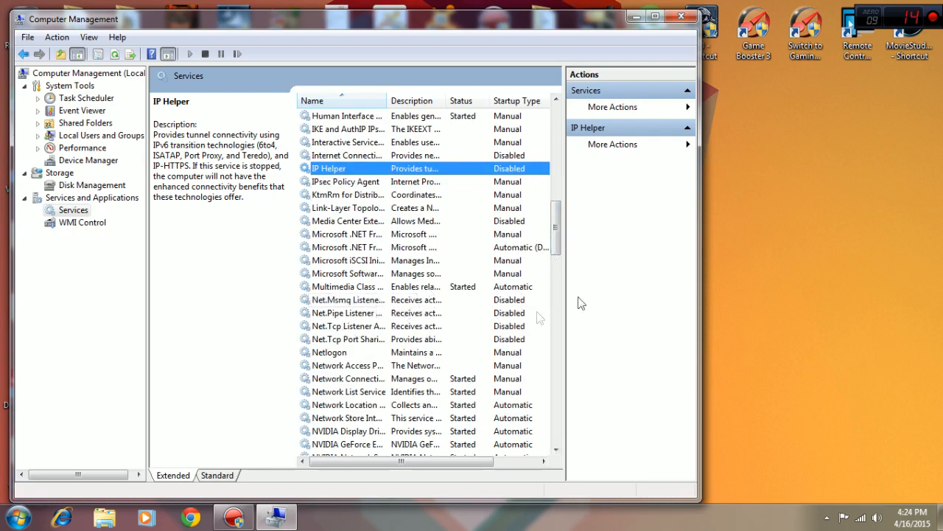
scroll("down", 3)
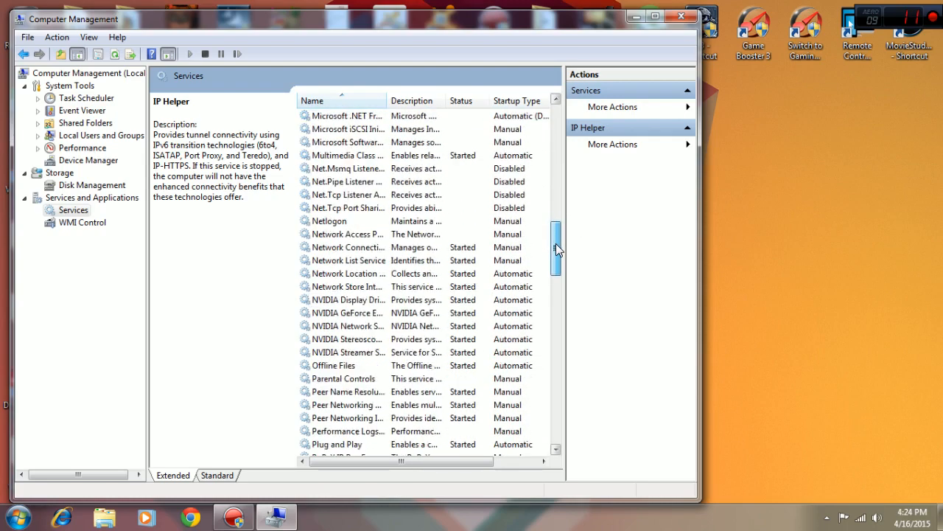
scroll("down", 3)
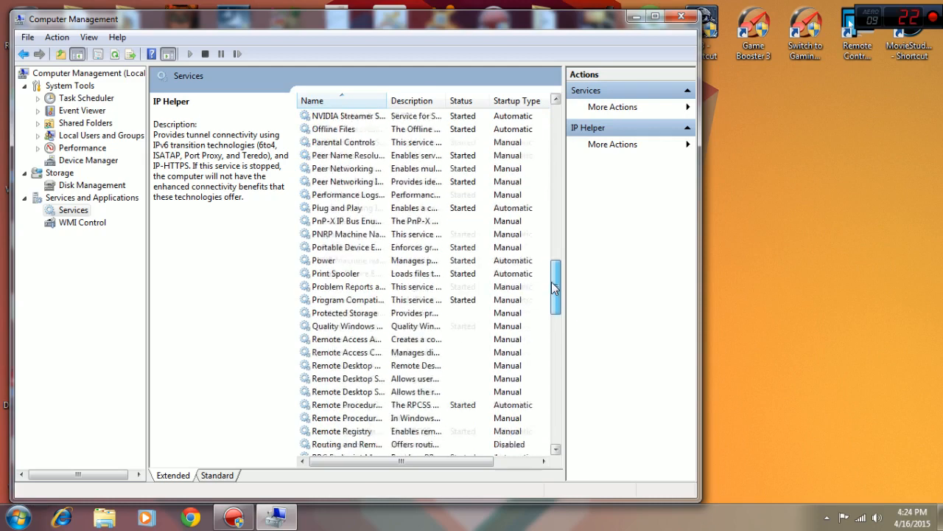
scroll("down", 3)
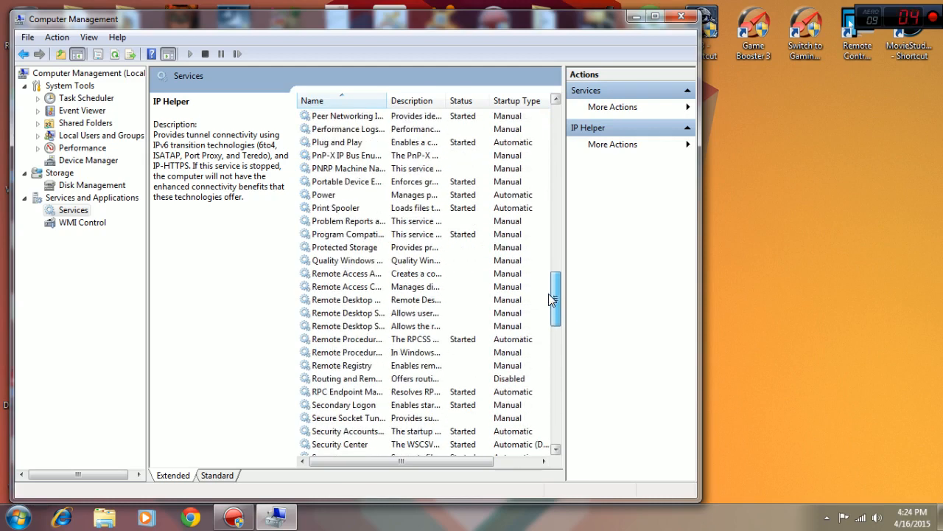
scroll("down", 3)
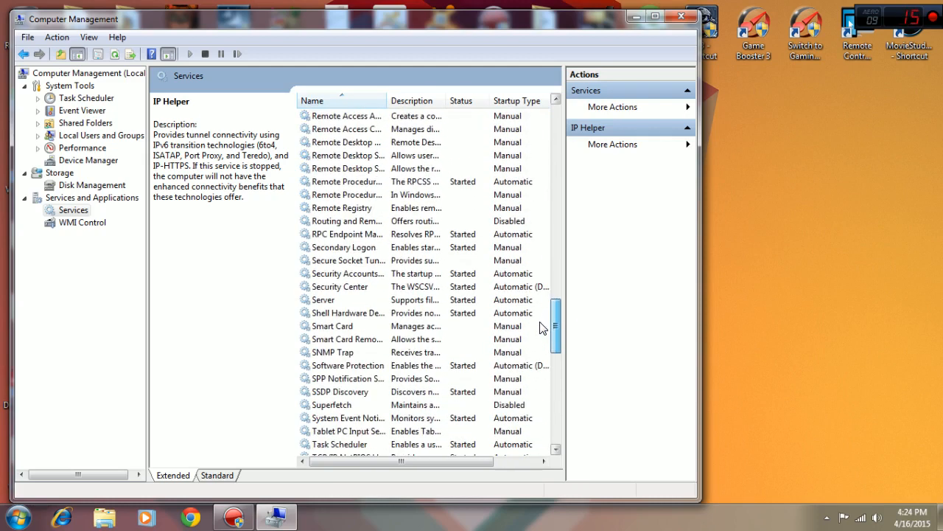
scroll("down", 3)
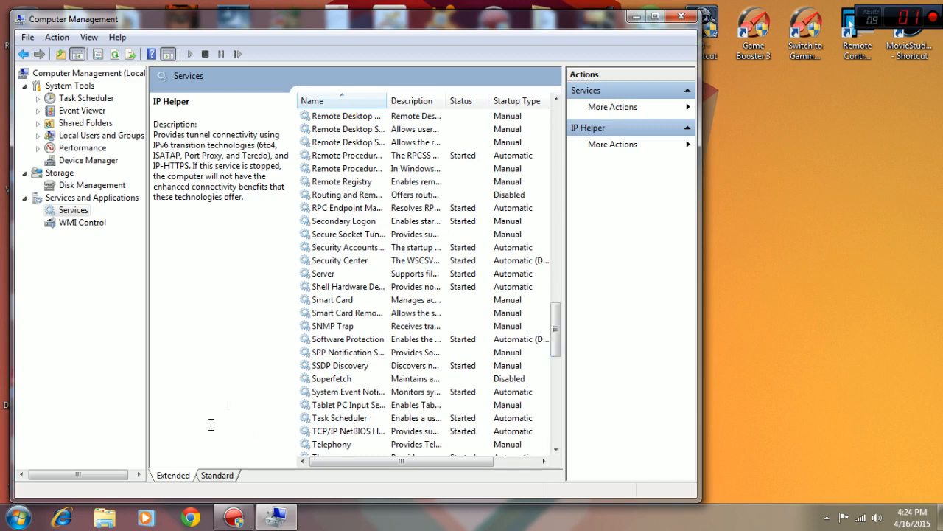
Step: Set Superfetch's startup type to Disabled and confirm with OK
left_click(332, 378)
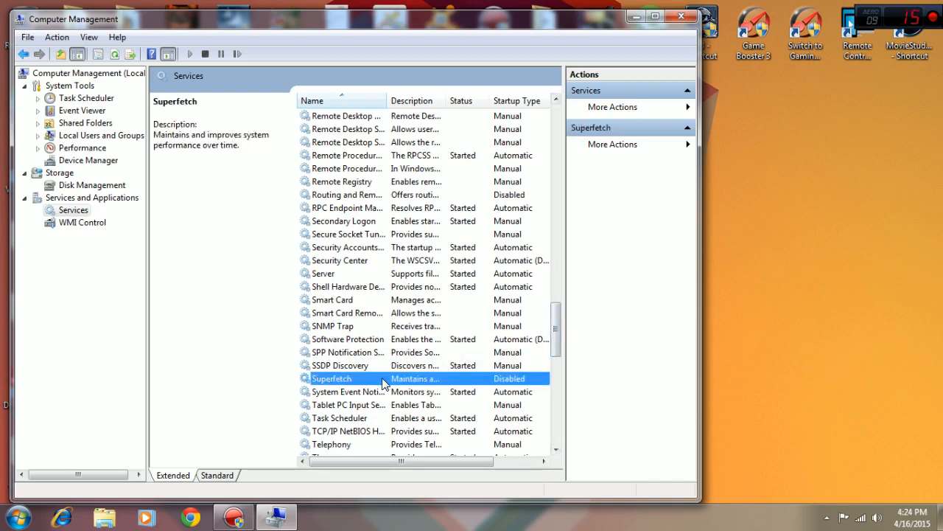
mouse_move(332, 392)
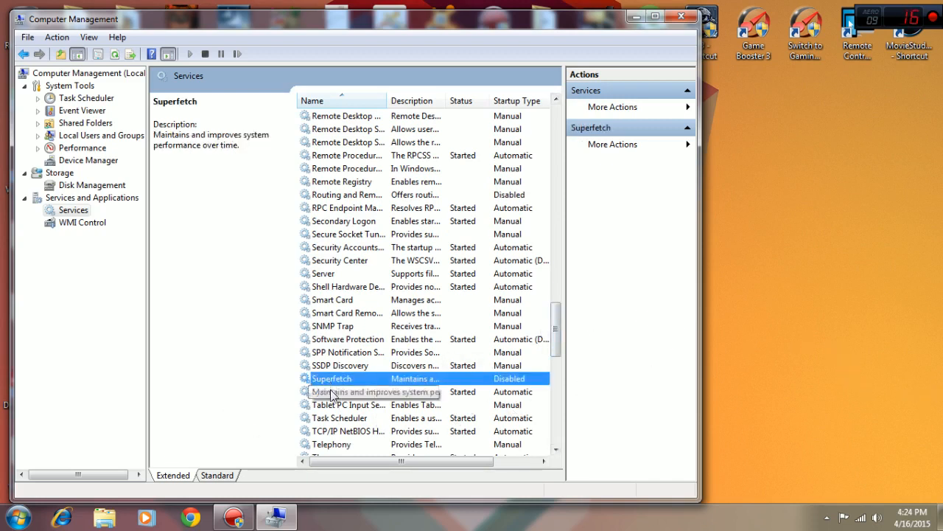
mouse_move(540, 378)
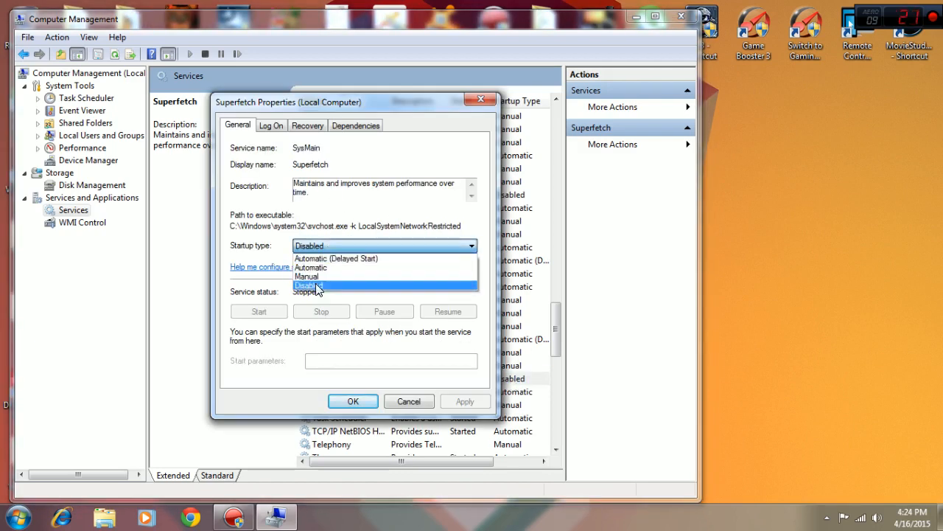
left_click(308, 286)
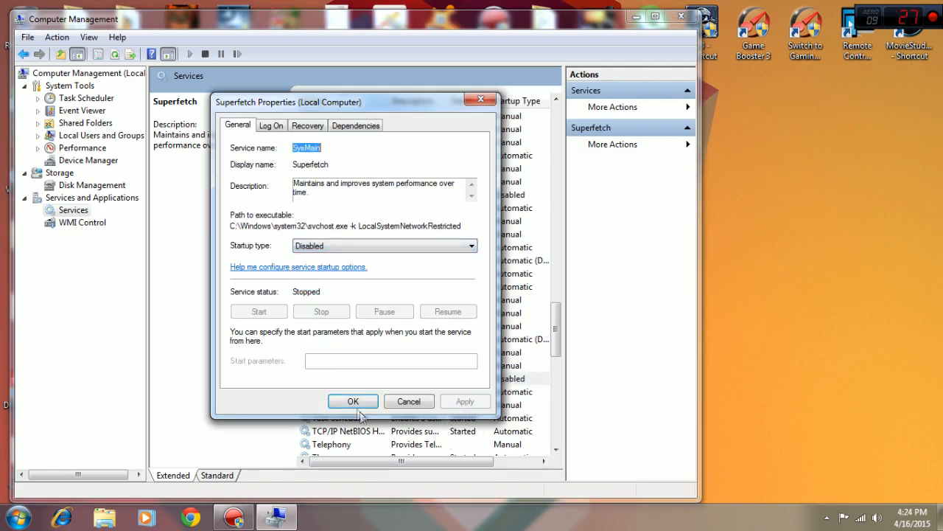
left_click(353, 401)
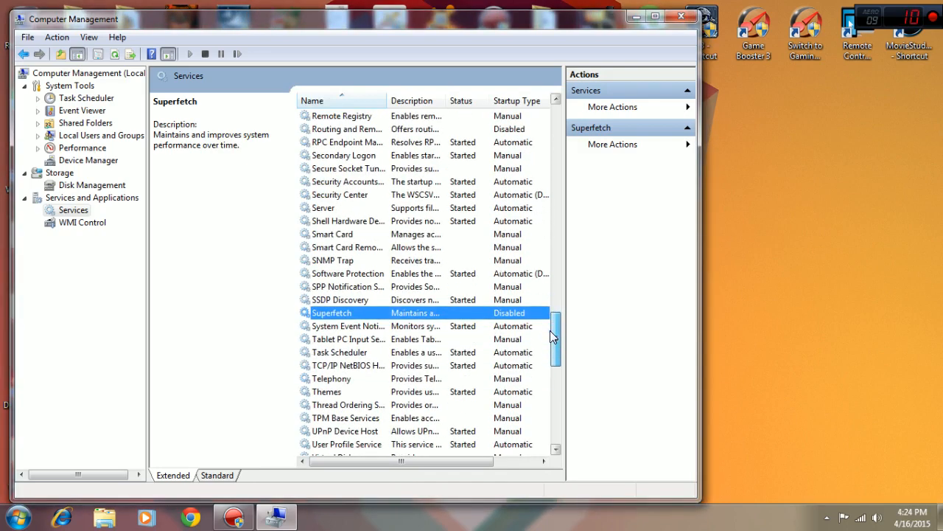
Step: Open Windows Search's properties and confirm its startup type stays Disabled
scroll("down", 3)
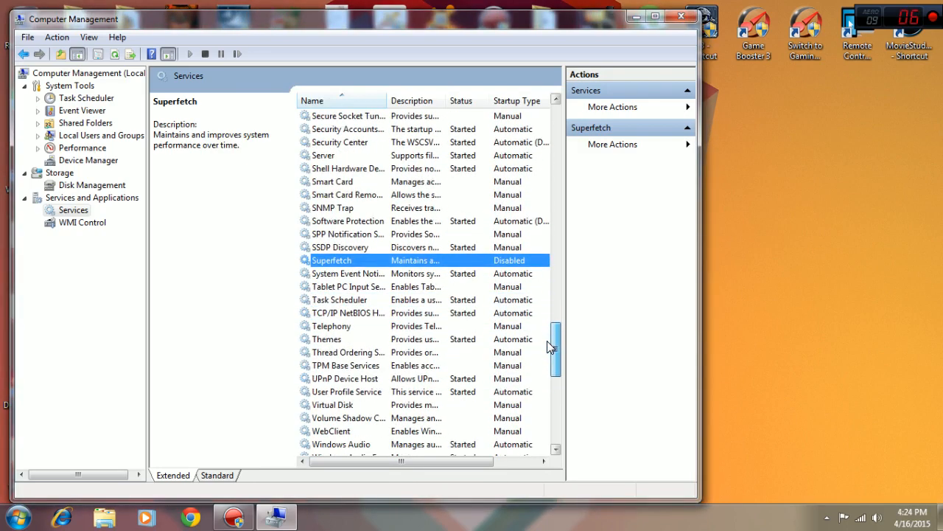
scroll("down", 3)
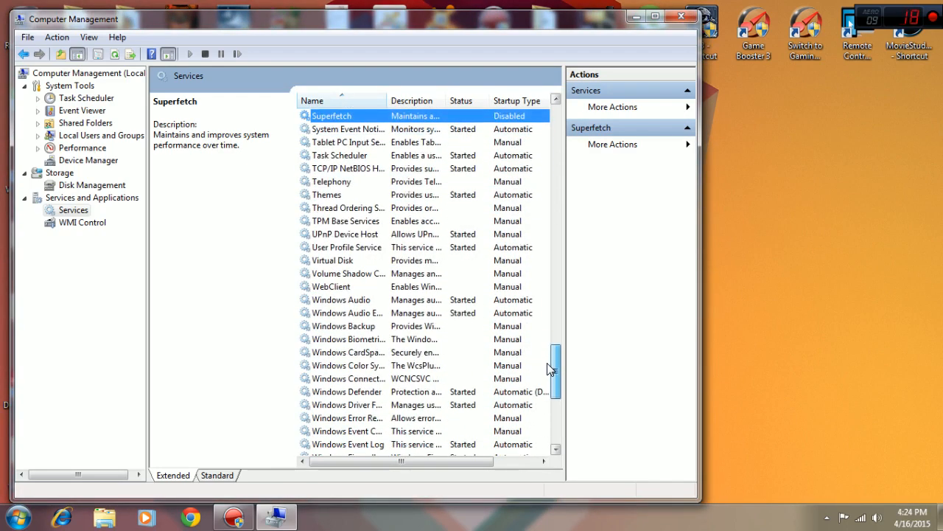
scroll("down", 3)
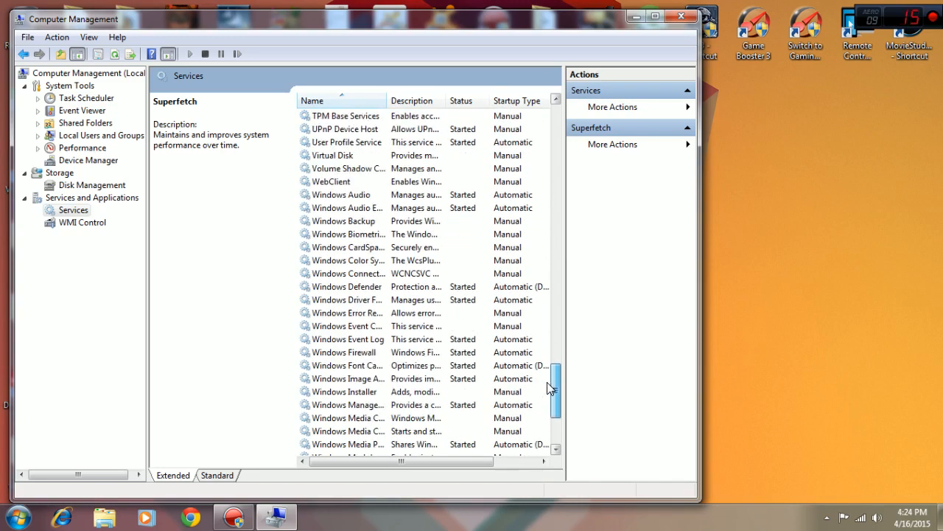
scroll("down", 3)
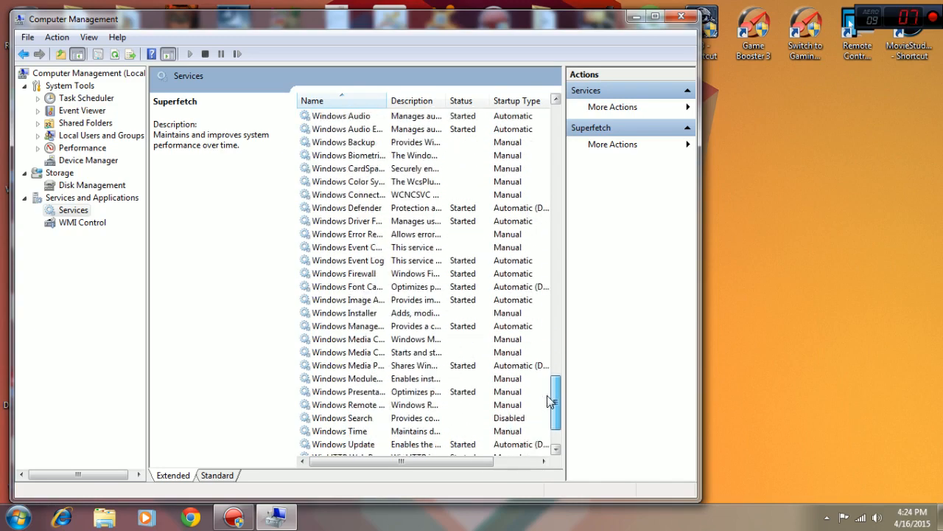
scroll("down", 3)
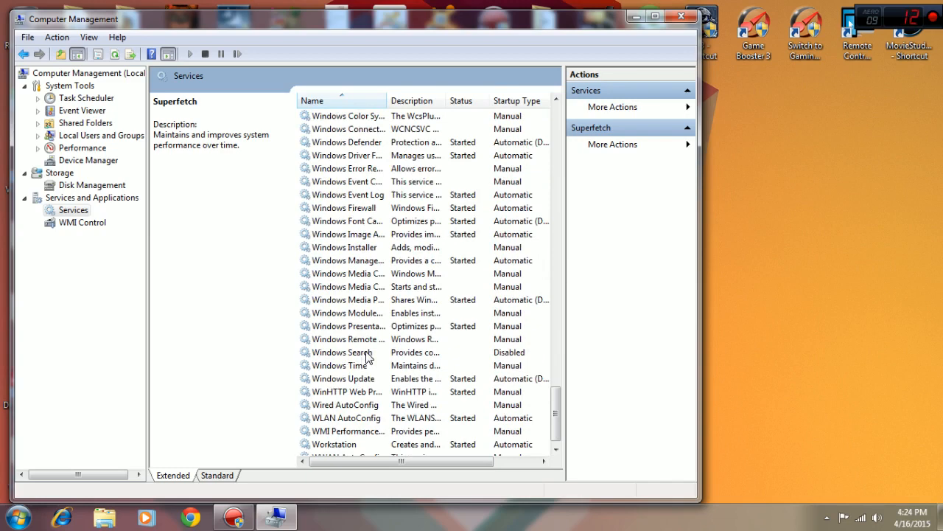
left_click(341, 352)
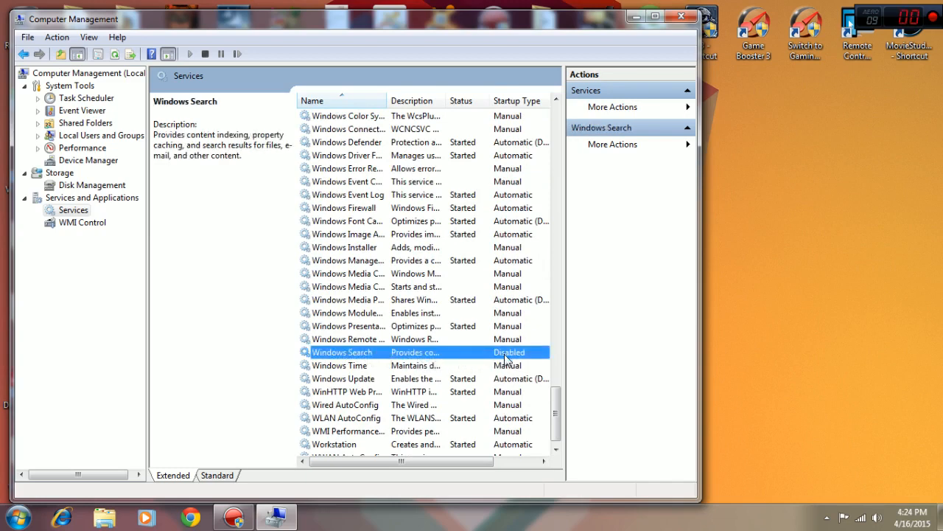
double_click(342, 352)
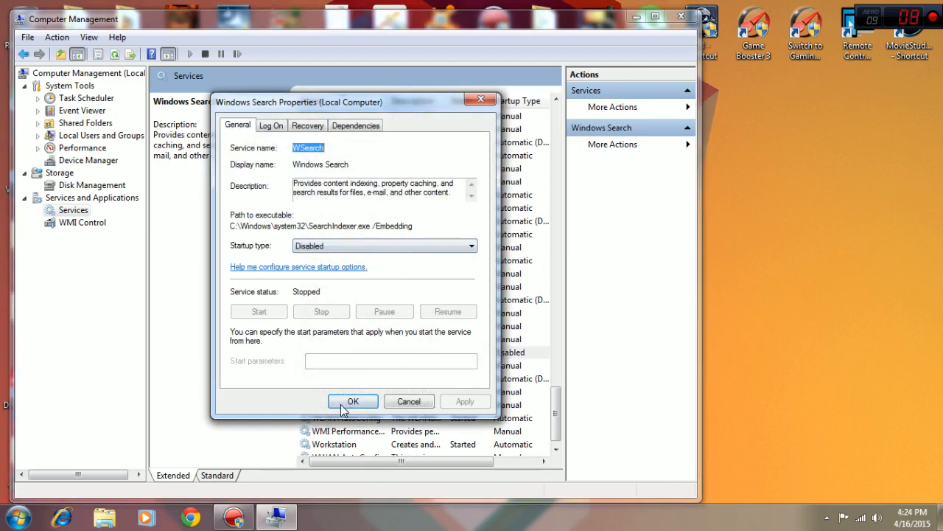
left_click(353, 401)
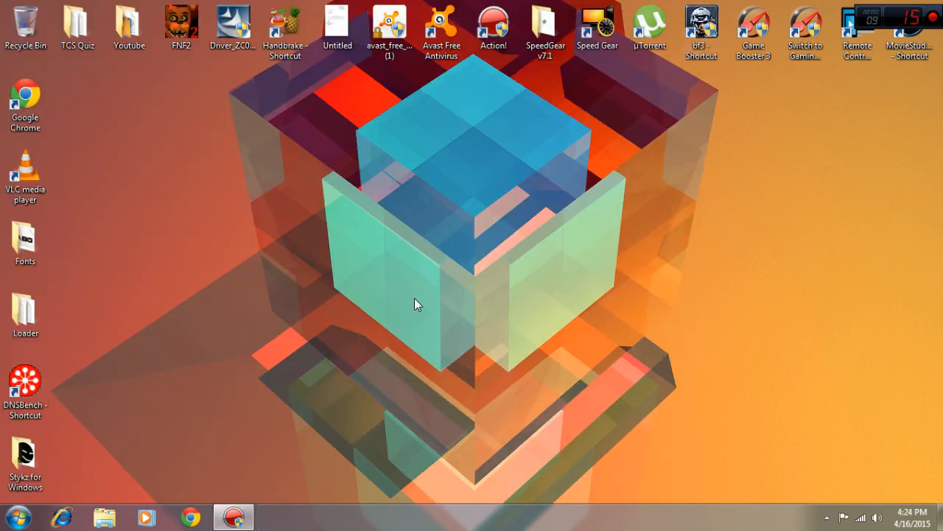
mouse_move(516, 317)
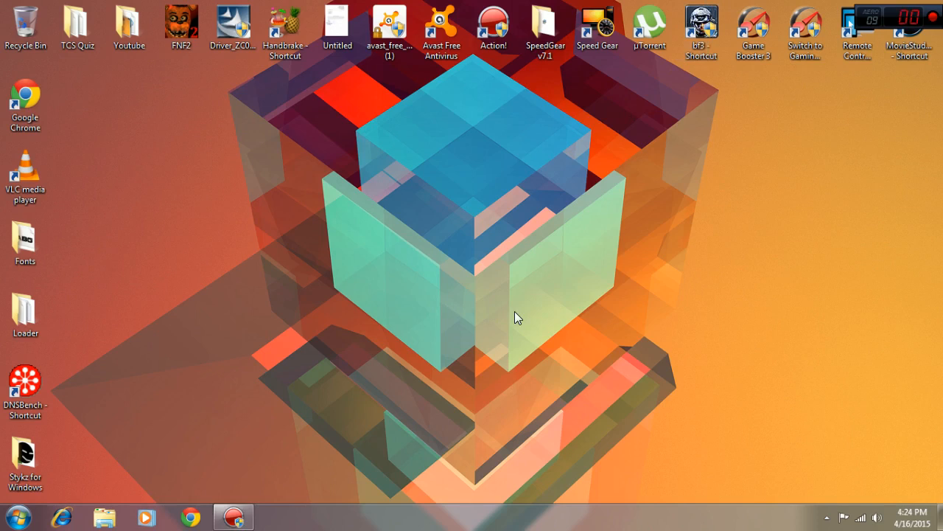
mouse_move(582, 249)
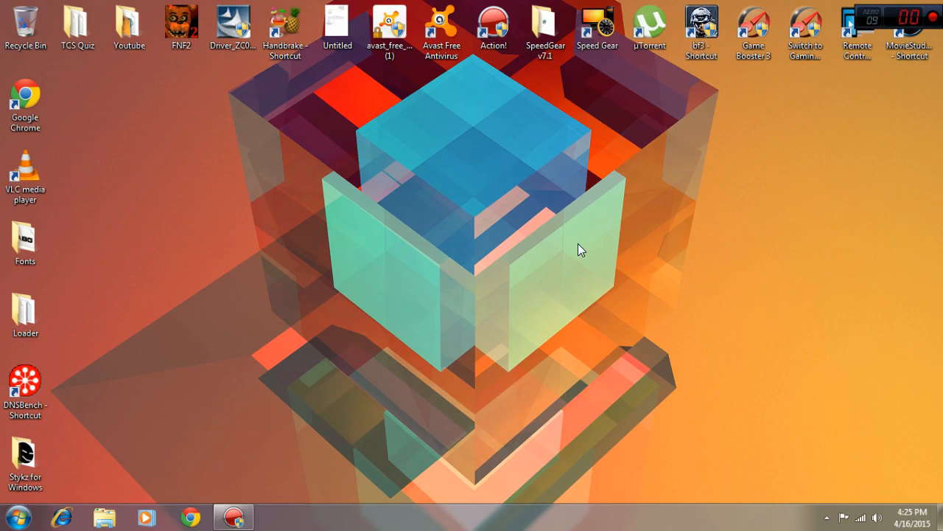